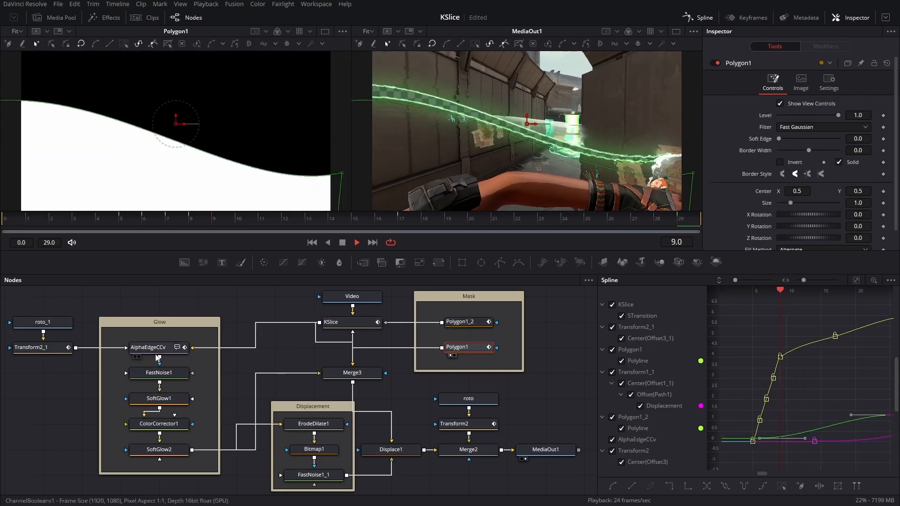
Step: Switch from the Fusion page to the Edit page to view the timeline with the gameplay clips
{"action": "left_click", "coordinate": [392, 494]}
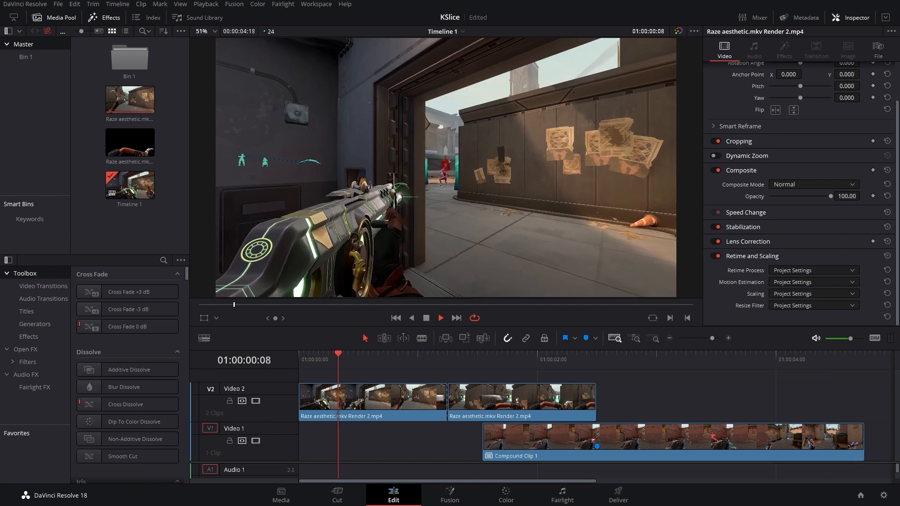
Step: Place an Adjustment Clip from the Effects toolbox on a new track above Video 2
{"action": "left_click", "coordinate": [448, 494]}
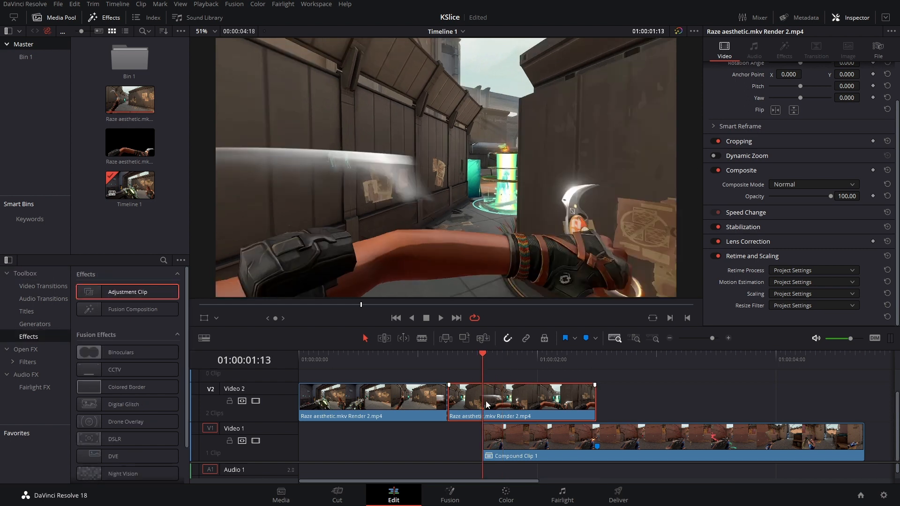
{"action": "right_click", "coordinate": [487, 402]}
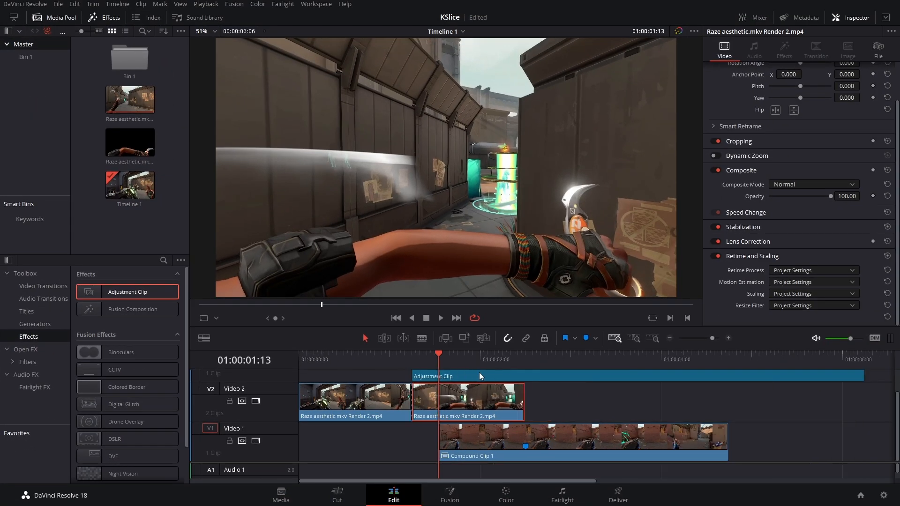
Step: On the Fusion page, add a router on the MediaIn–MediaOut link feeding two MatteControl nodes
{"action": "left_click", "coordinate": [449, 495]}
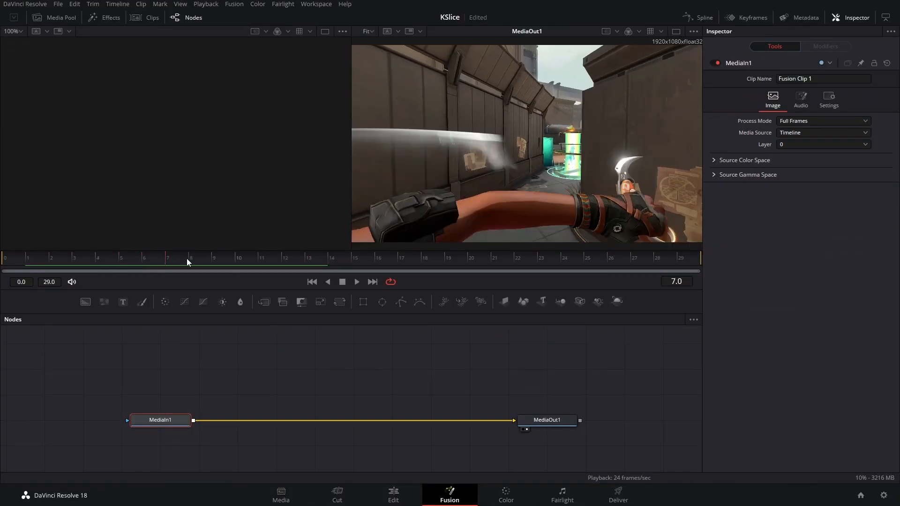
{"action": "left_click", "coordinate": [249, 421]}
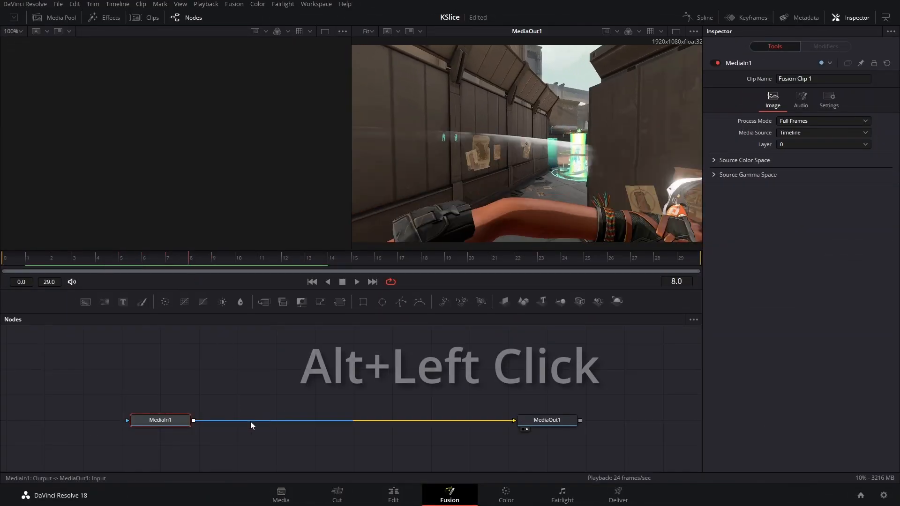
{"action": "left_click", "coordinate": [262, 421]}
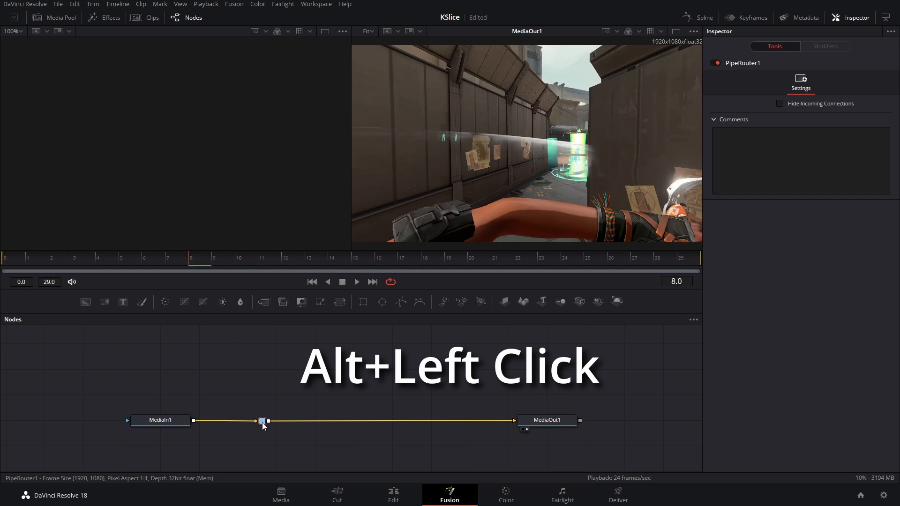
{"action": "left_click_drag", "start_coordinate": [261, 420], "coordinate": [238, 421]}
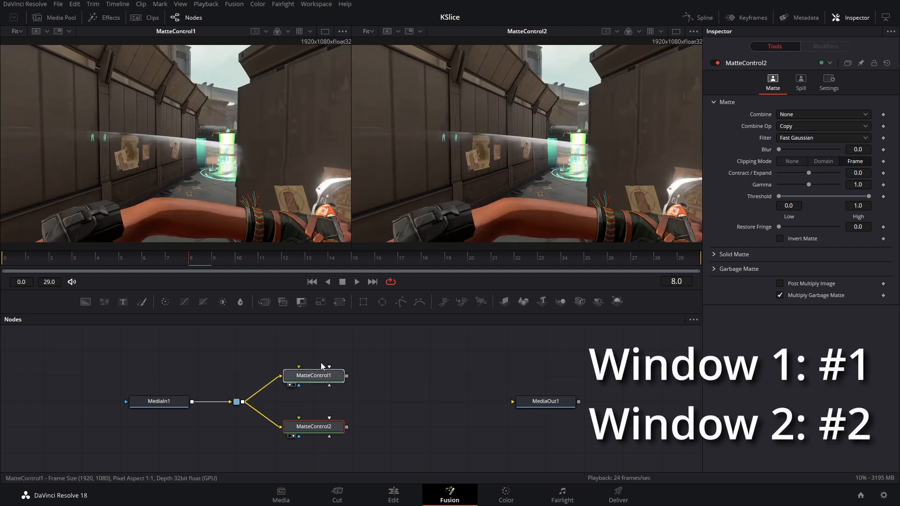
Step: Add polygon mask tools into each MatteControl's garbage matte input and draw the diagonal slice shape
{"action": "left_click", "coordinate": [313, 374]}
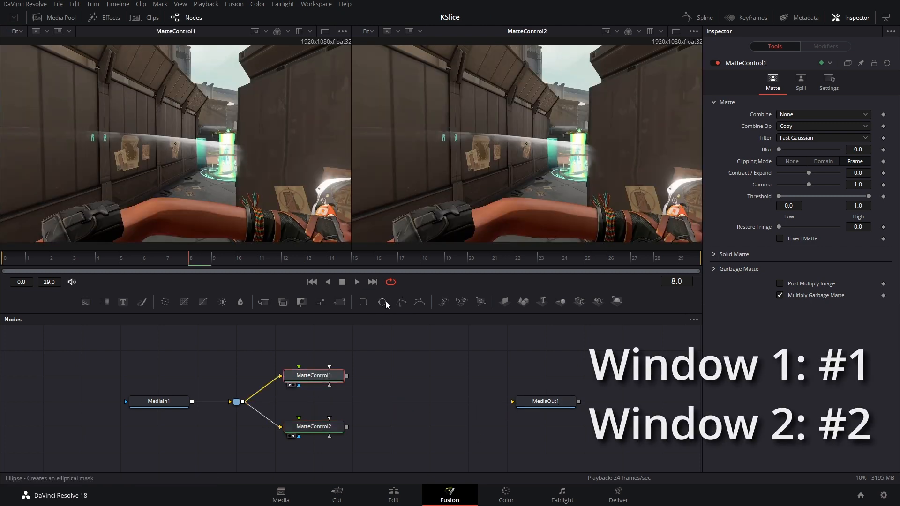
{"action": "left_click", "coordinate": [382, 301]}
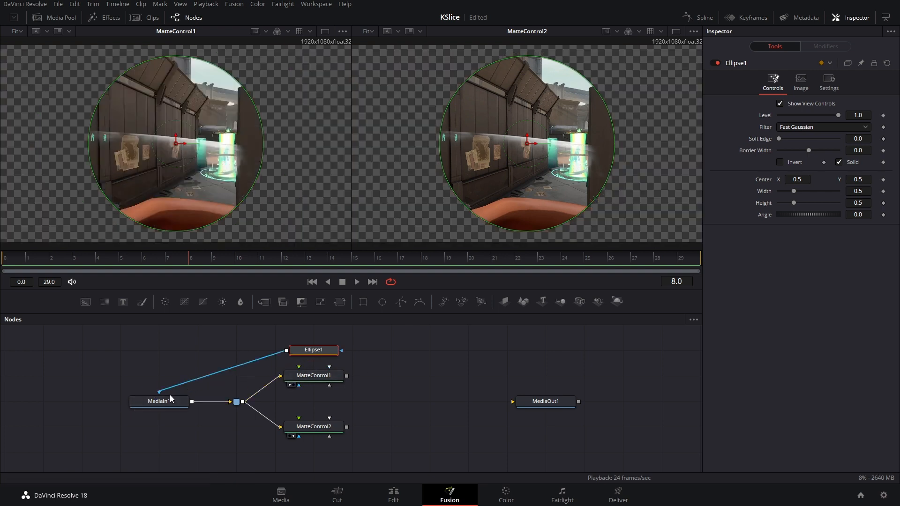
{"action": "left_click", "coordinate": [159, 400]}
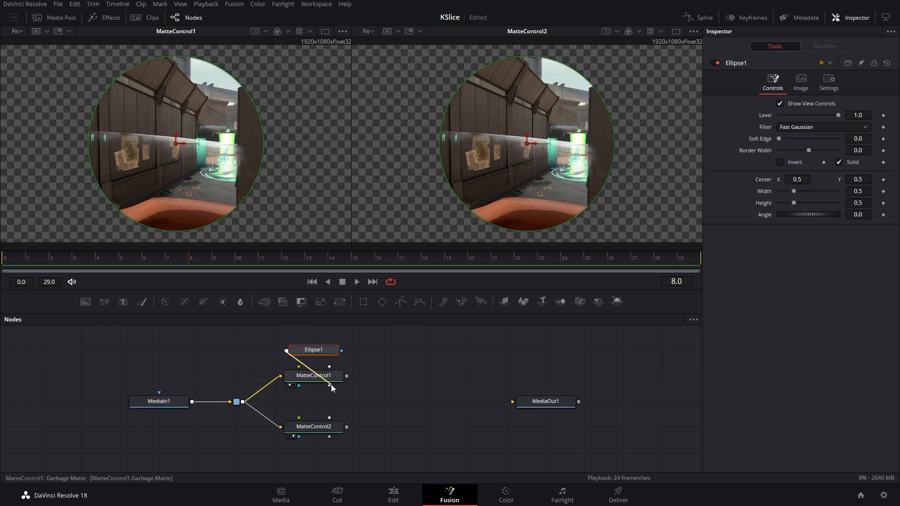
{"action": "left_click", "coordinate": [313, 426]}
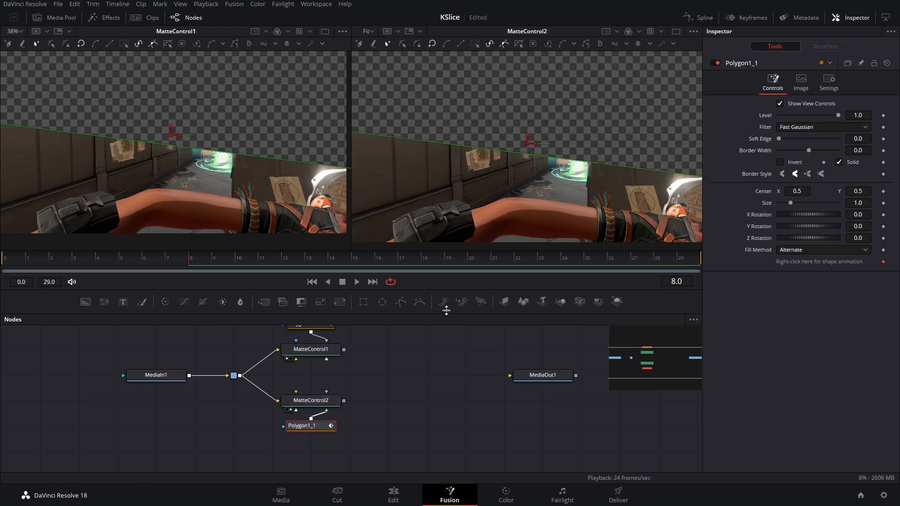
{"action": "left_click", "coordinate": [14, 31]}
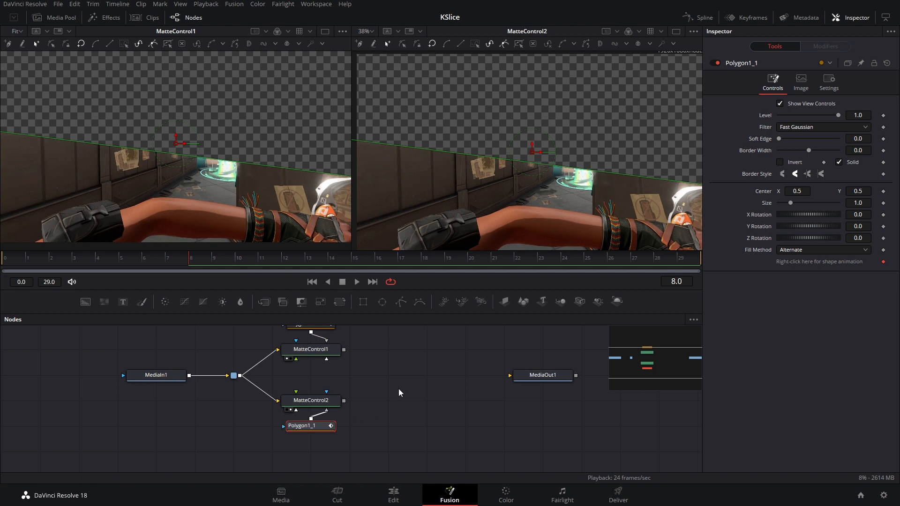
{"action": "mouse_move", "coordinate": [514, 360]}
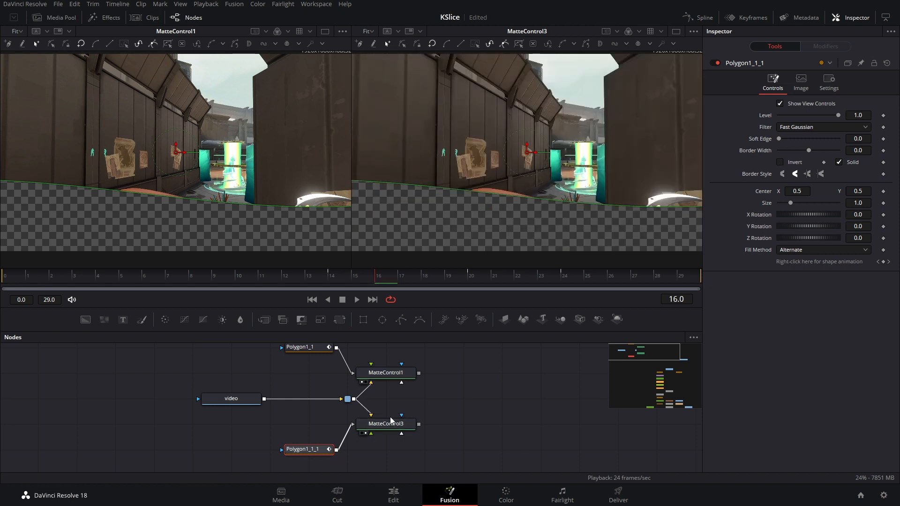
{"action": "mouse_move", "coordinate": [385, 423]}
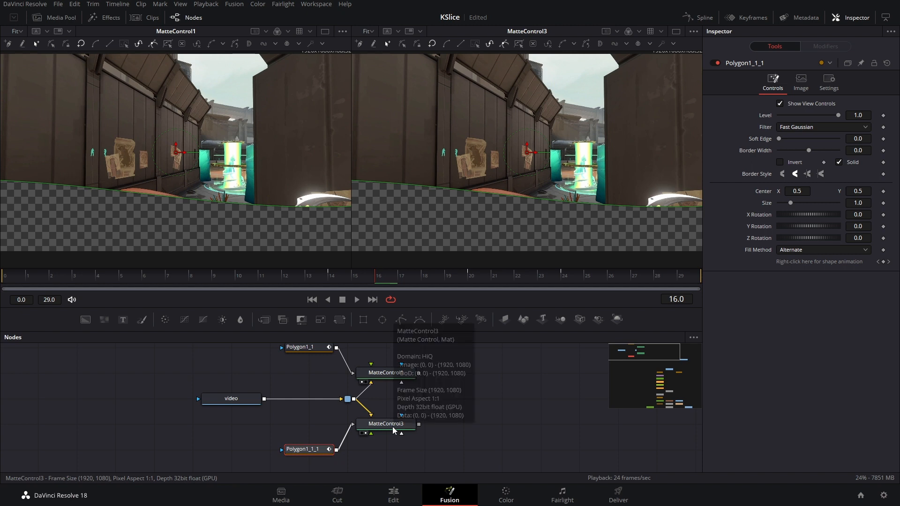
Step: Expand MatteControl3's garbage matte and paste a linked instance of Polygon1 as Polygon1_2_1
{"action": "left_click", "coordinate": [385, 424]}
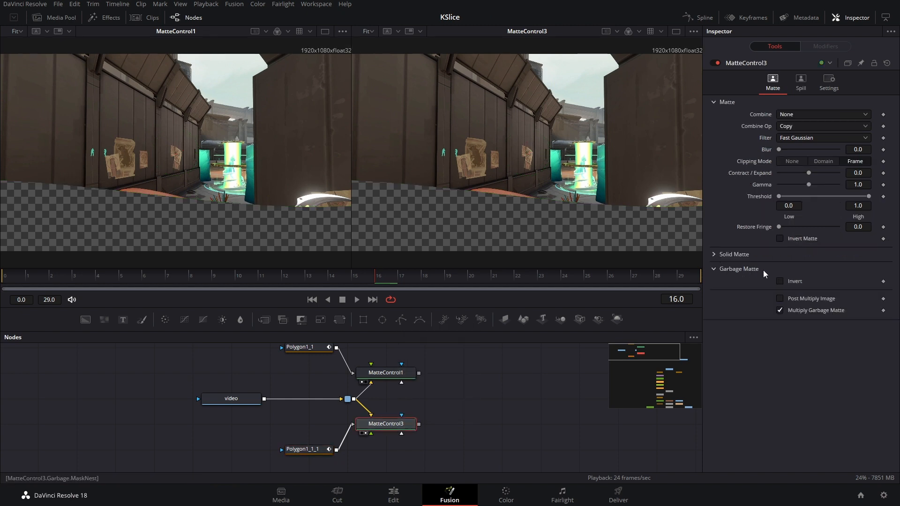
{"action": "left_click", "coordinate": [779, 280]}
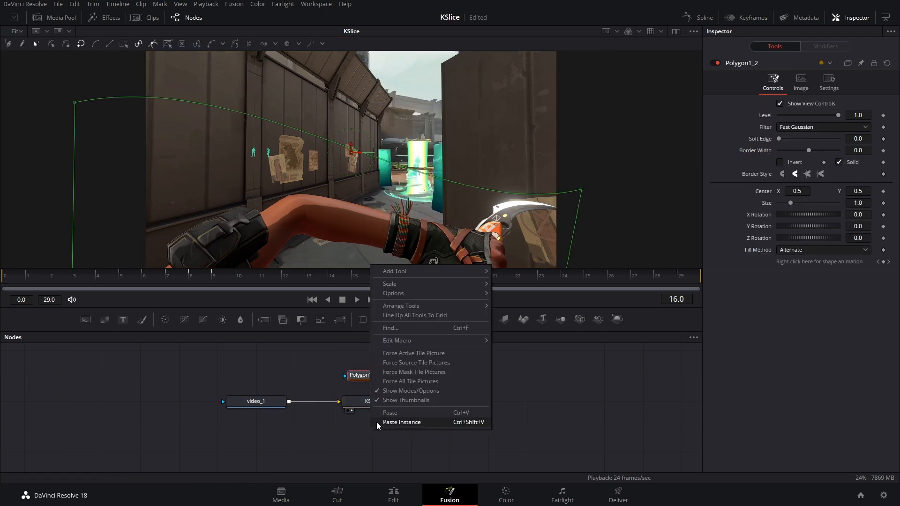
{"action": "left_click", "coordinate": [401, 422]}
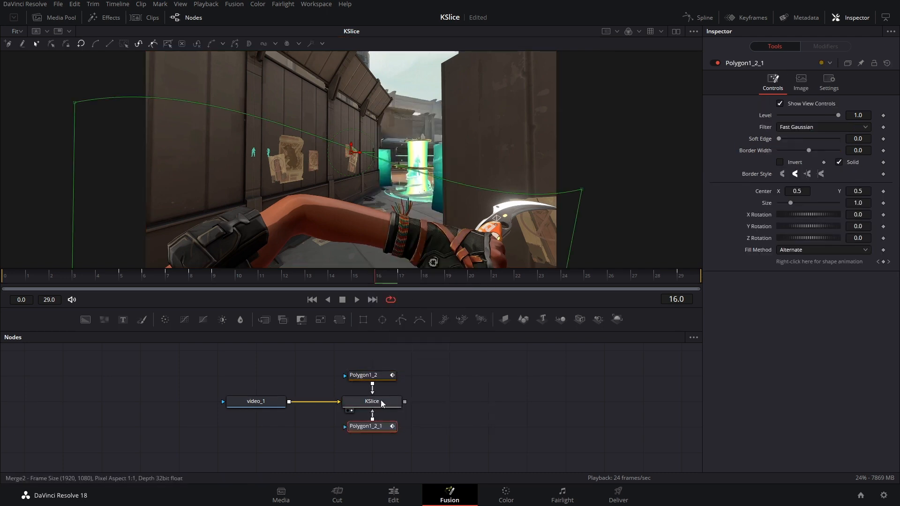
{"action": "left_click", "coordinate": [371, 401]}
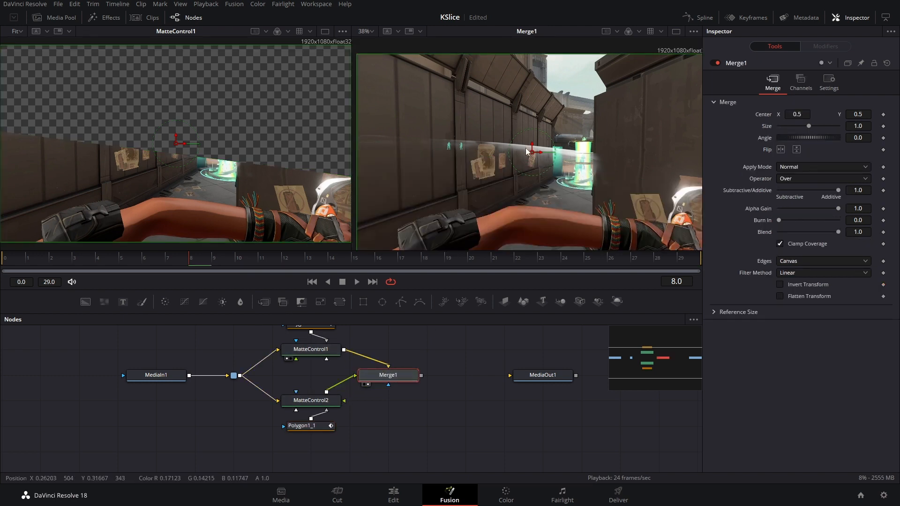
Step: Connect MatteControl1 and MatteControl2 outputs into a Merge node's background and foreground
{"action": "left_click", "coordinate": [310, 400]}
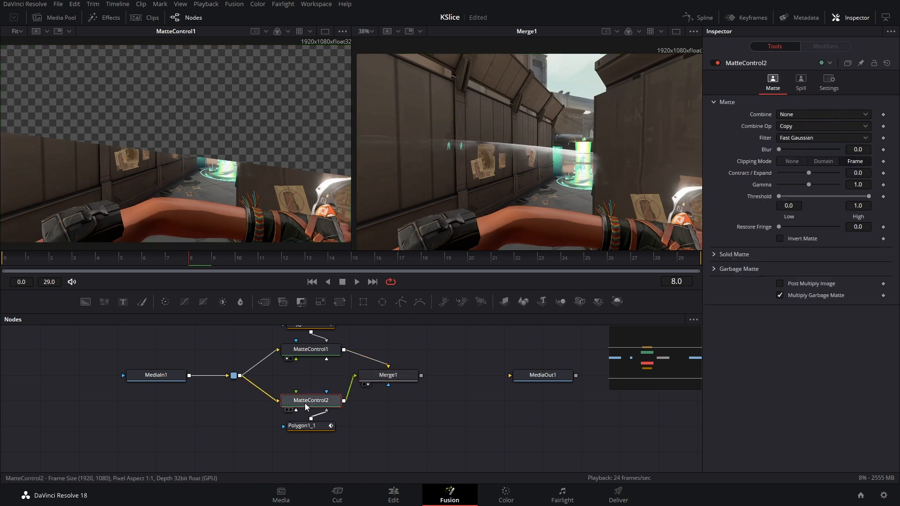
{"action": "left_click", "coordinate": [310, 348]}
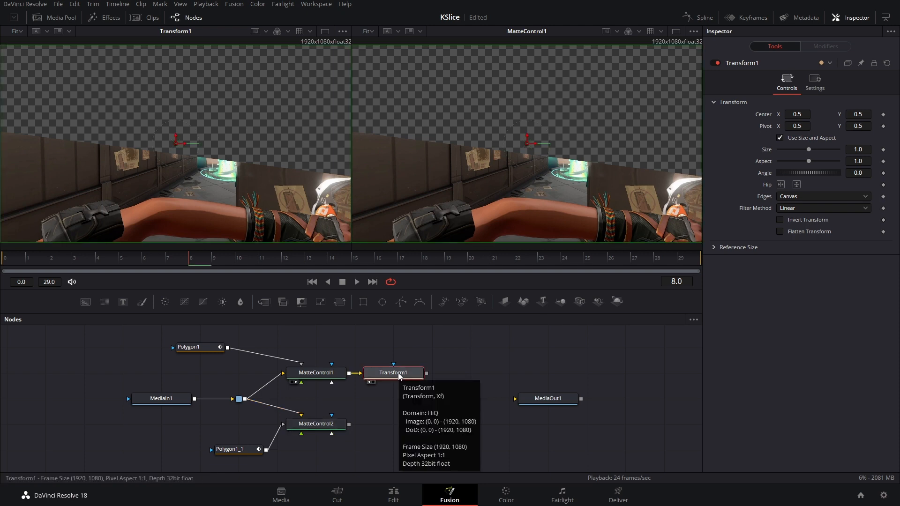
{"action": "mouse_move", "coordinate": [383, 378]}
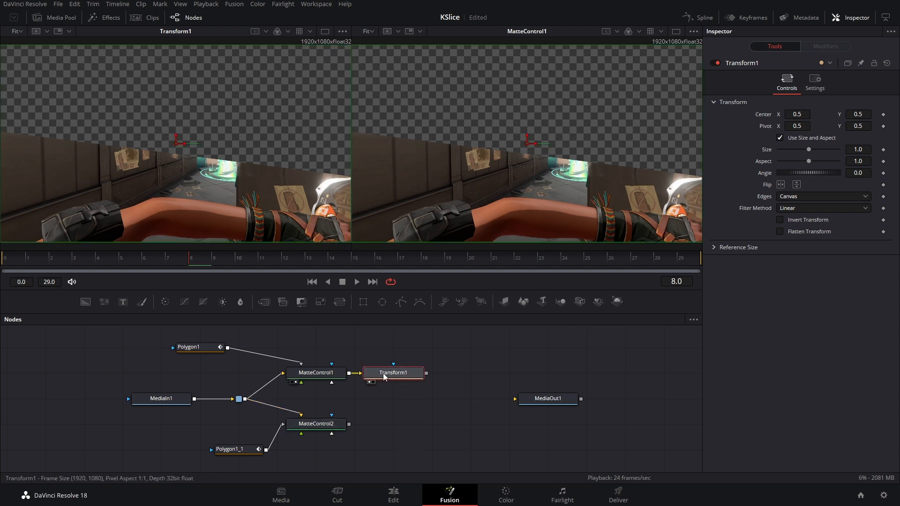
Step: Paste a linked Instance_Transform1 after MatteControl2 sharing Transform1's settings
{"action": "right_click", "coordinate": [392, 372]}
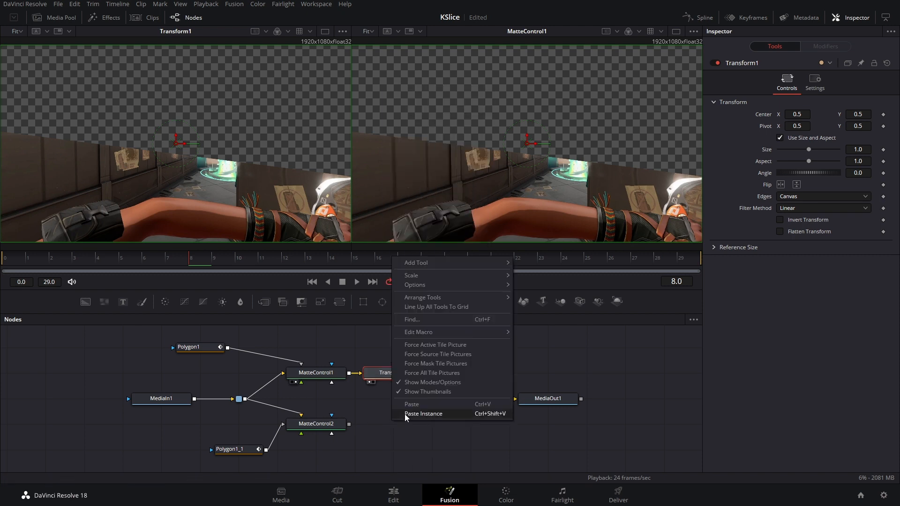
{"action": "left_click", "coordinate": [423, 413]}
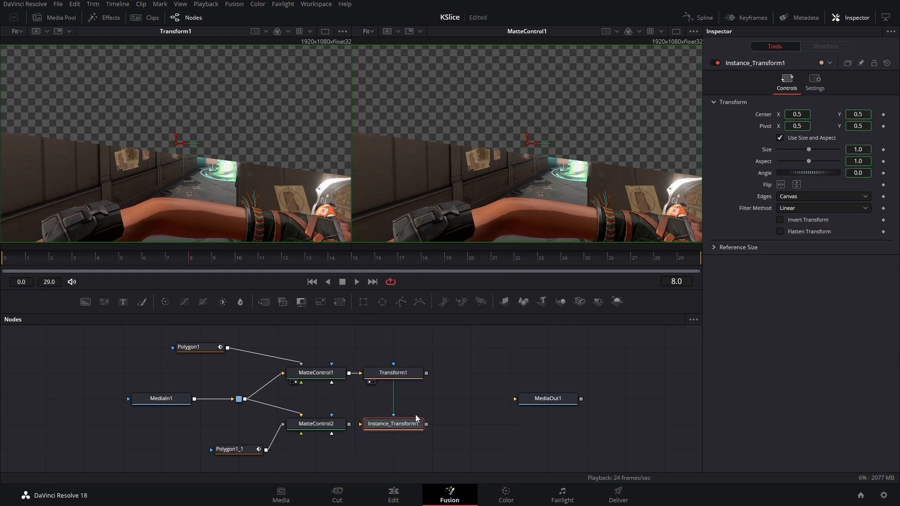
{"action": "left_click", "coordinate": [392, 372]}
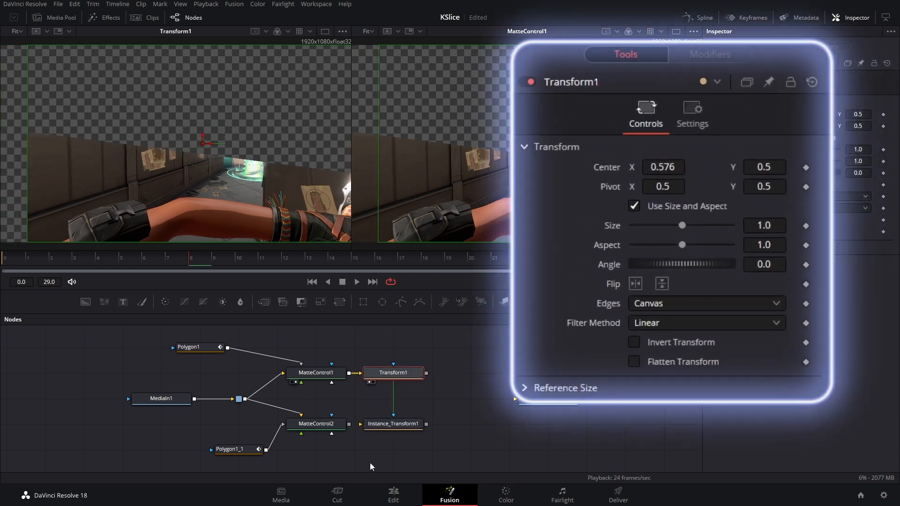
{"action": "left_click", "coordinate": [392, 424]}
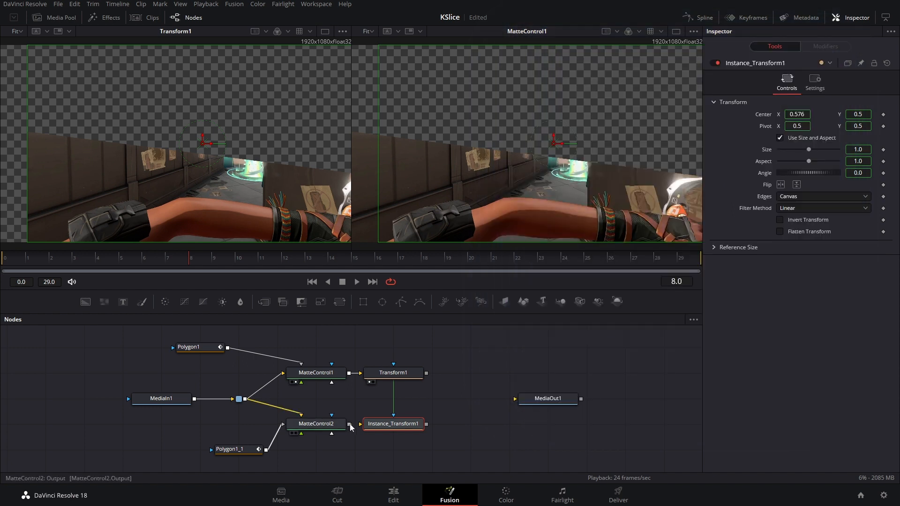
Step: View Transform1 and Instance_Transform1 in the viewers and merge both into MediaOut1
{"action": "left_click", "coordinate": [392, 372]}
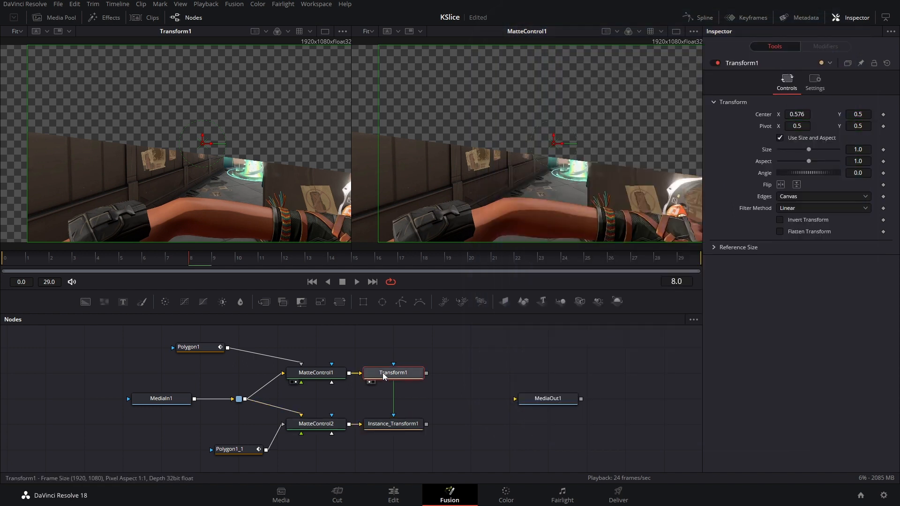
{"action": "left_click", "coordinate": [393, 424]}
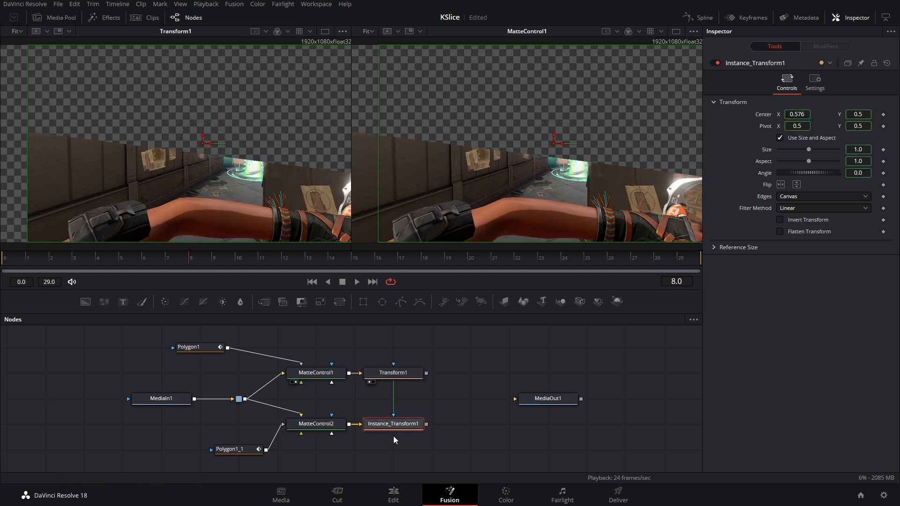
{"action": "left_click", "coordinate": [393, 424]}
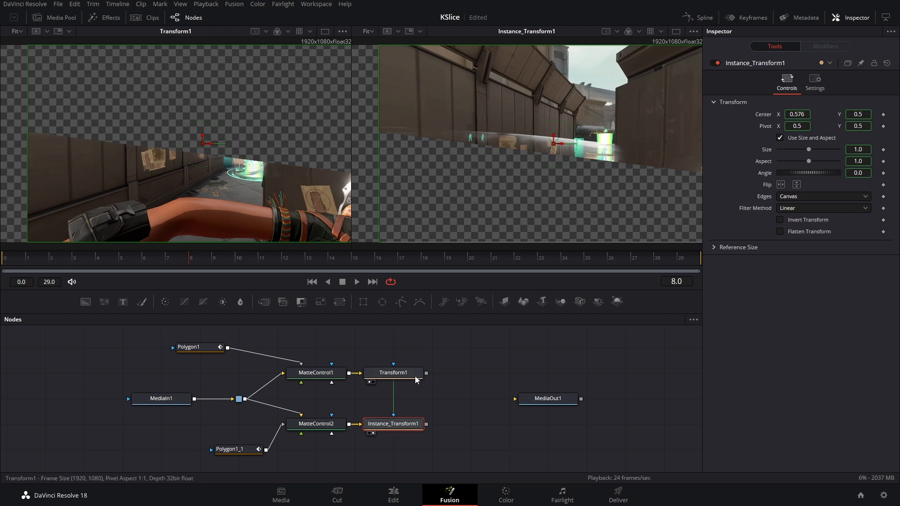
{"action": "left_click", "coordinate": [392, 372]}
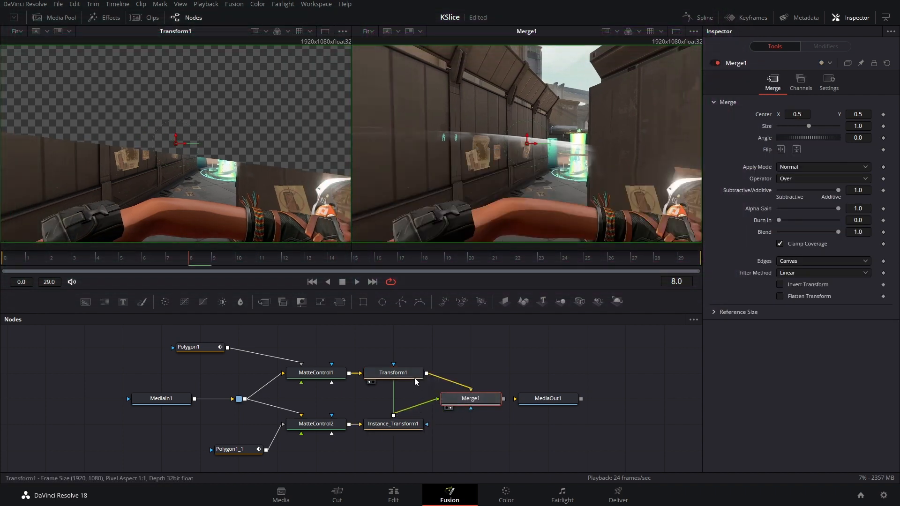
Step: Deinstance Instance_Transform1's Center from Transform1 and set its value to 0.566
{"action": "left_click", "coordinate": [393, 372]}
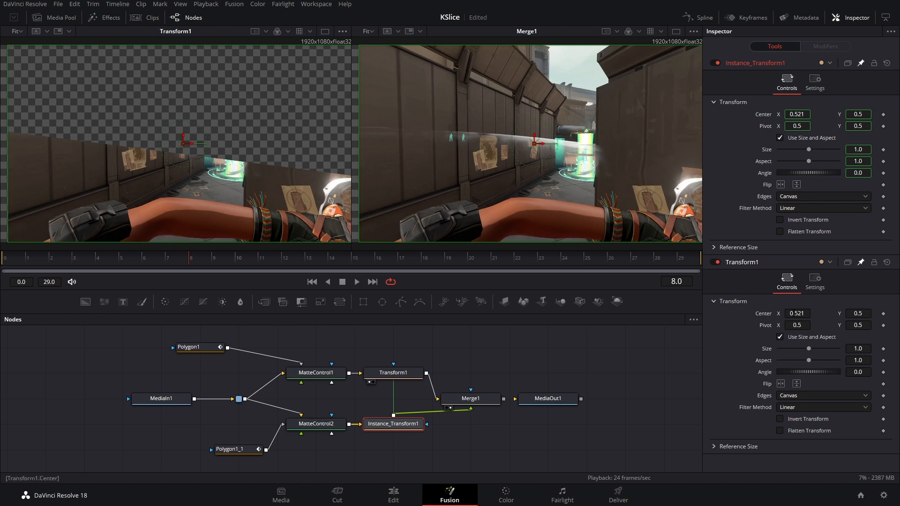
{"action": "mouse_move", "coordinate": [768, 126]}
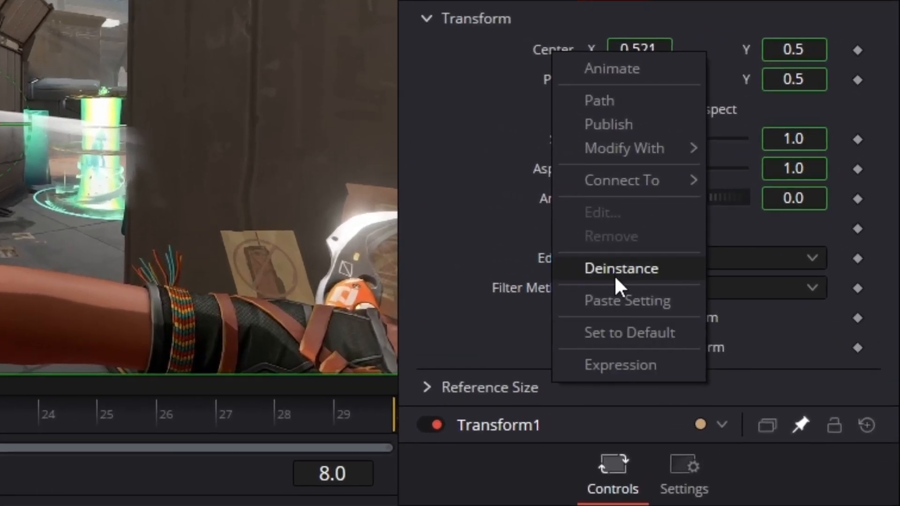
{"action": "left_click", "coordinate": [620, 268]}
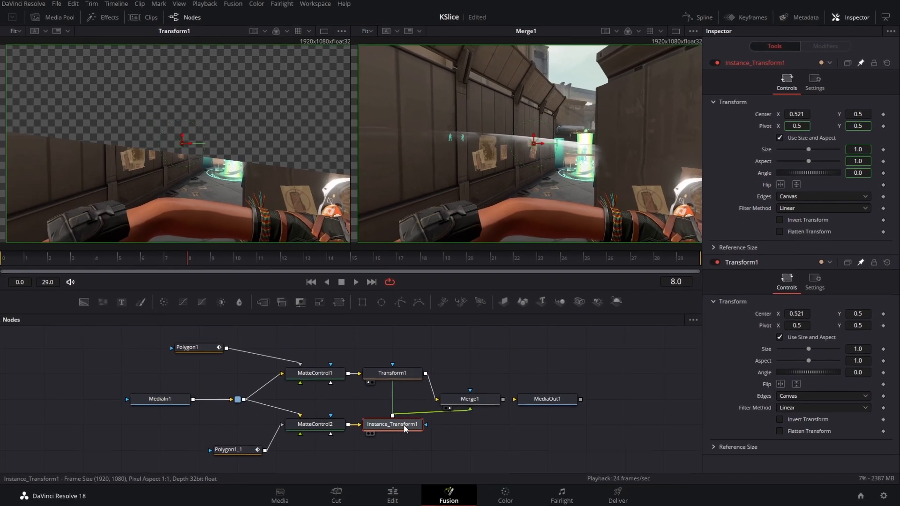
{"action": "type", "text": "0.566"}
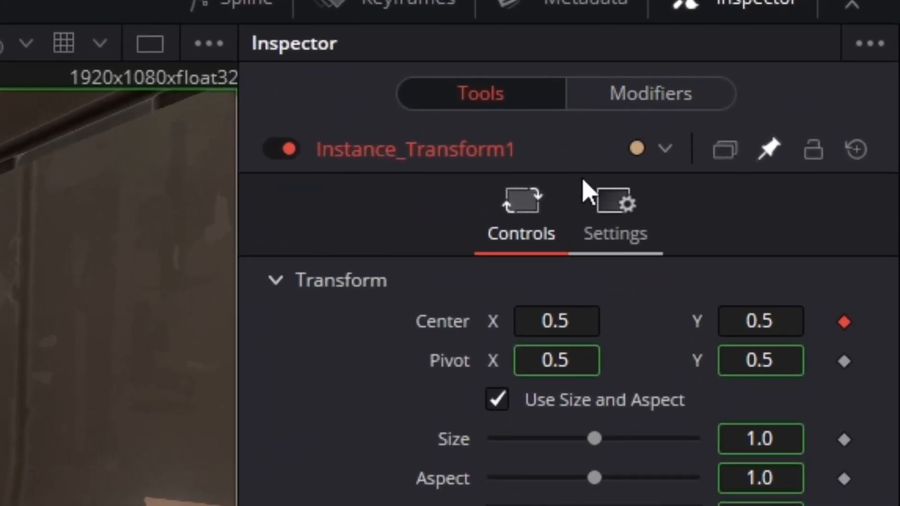
Step: Add Offset modifiers to both centers with values 0.472, 0.167 and -0.037, one inverted from the other
{"action": "left_click", "coordinate": [651, 93]}
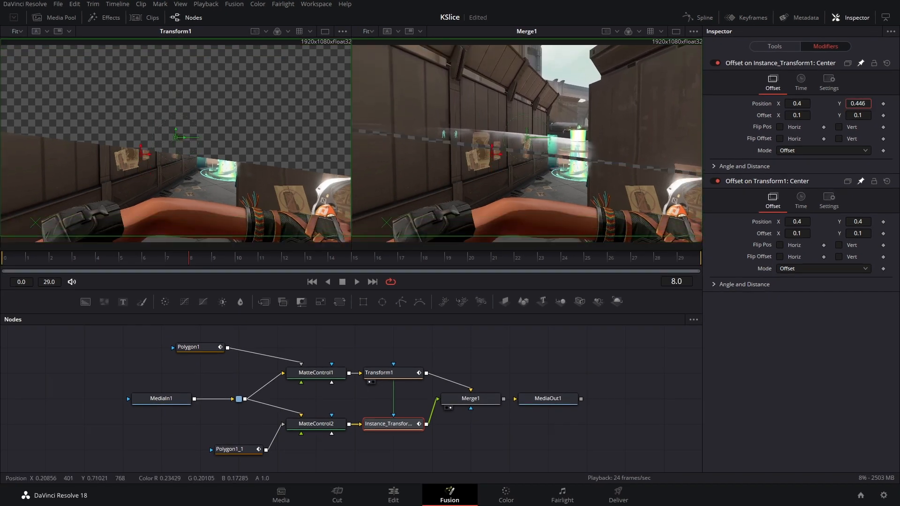
{"action": "type", "text": "0.472"}
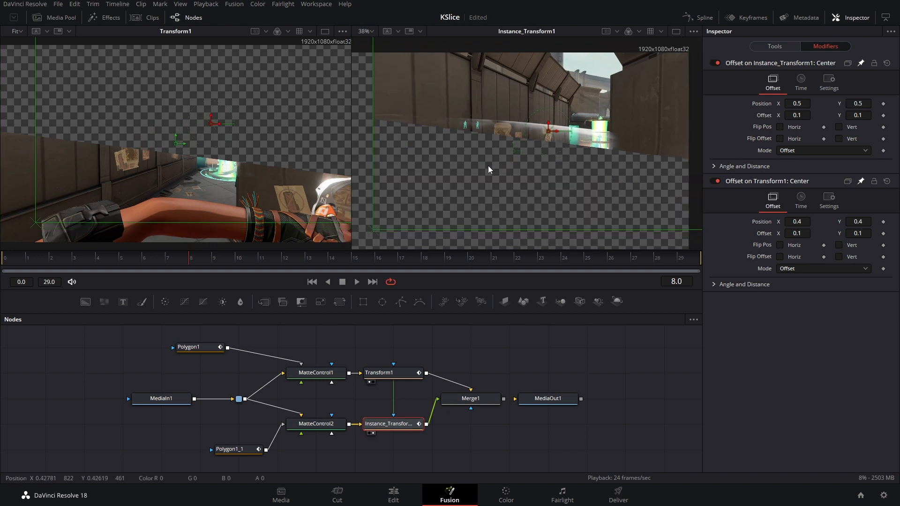
{"action": "scroll", "scroll_direction": "down", "scroll_amount": 3}
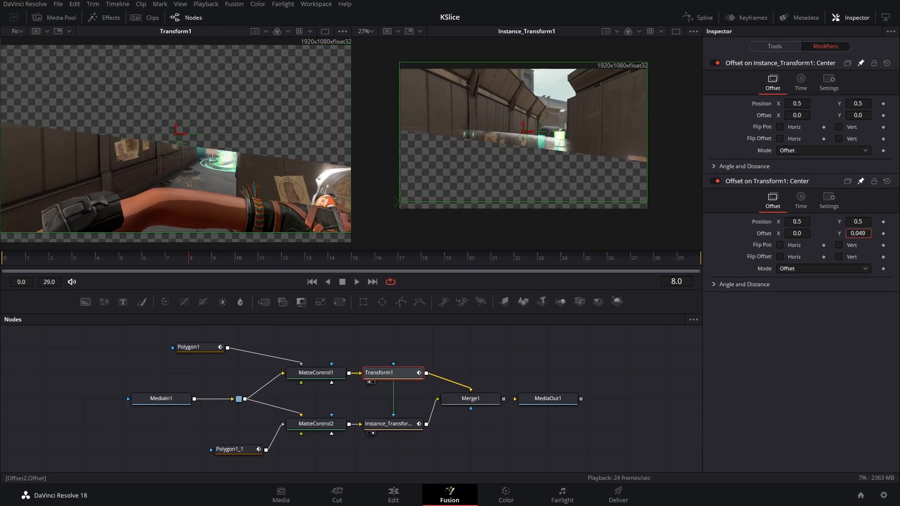
{"action": "type", "text": "0.167"}
{"action": "type", "text": "-Offset2.Offset"}
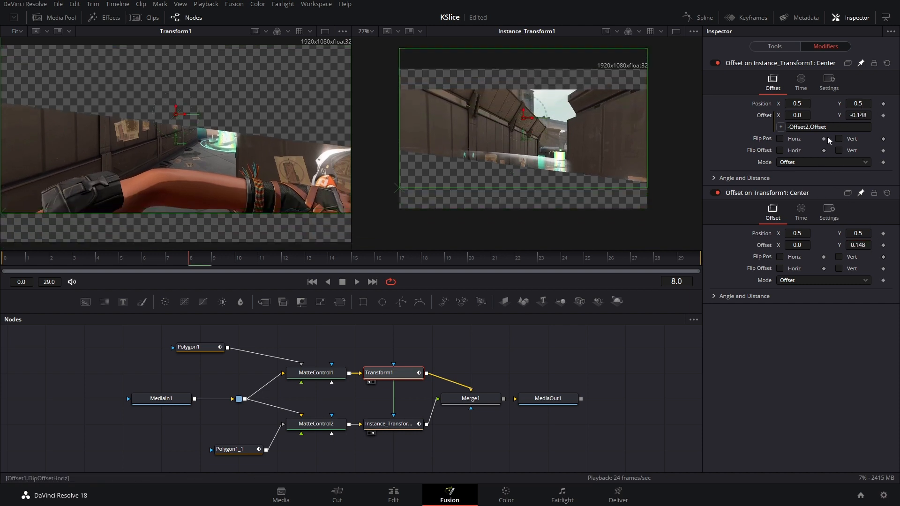
{"action": "type", "text": "-0.037"}
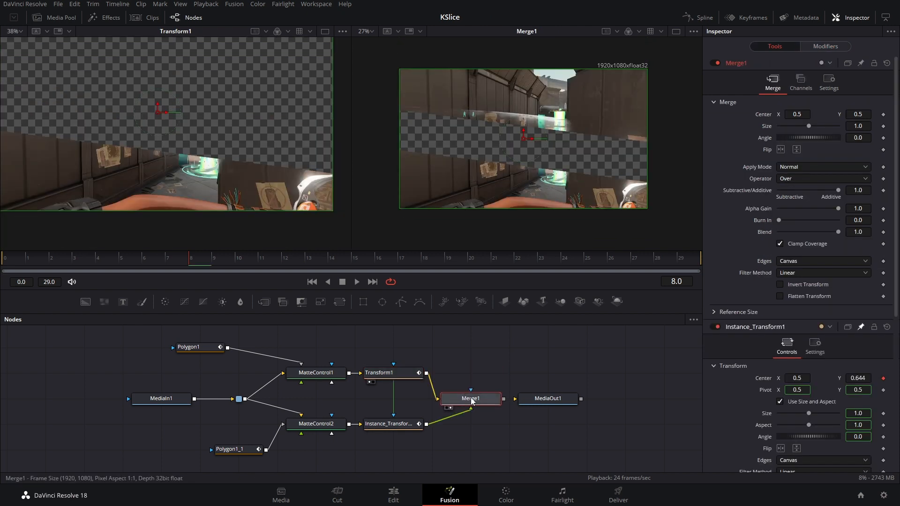
{"action": "left_click", "coordinate": [393, 372]}
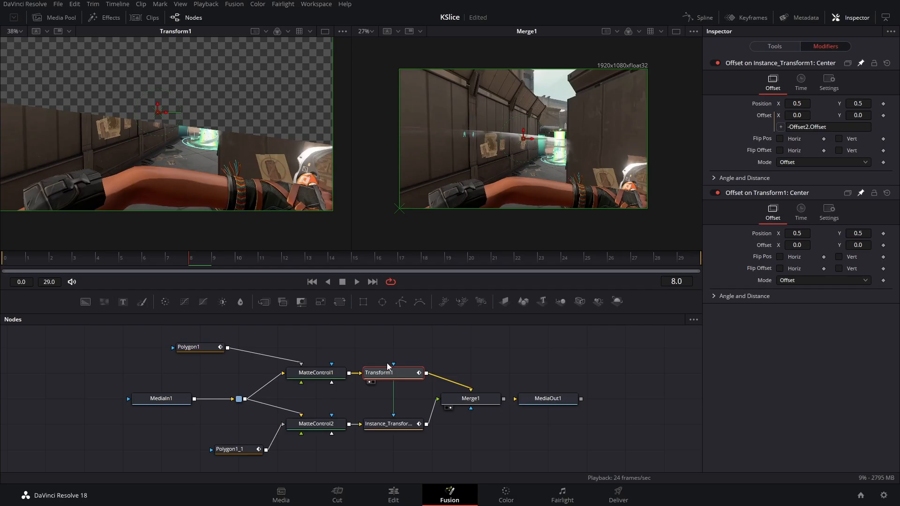
{"action": "mouse_move", "coordinate": [425, 361]}
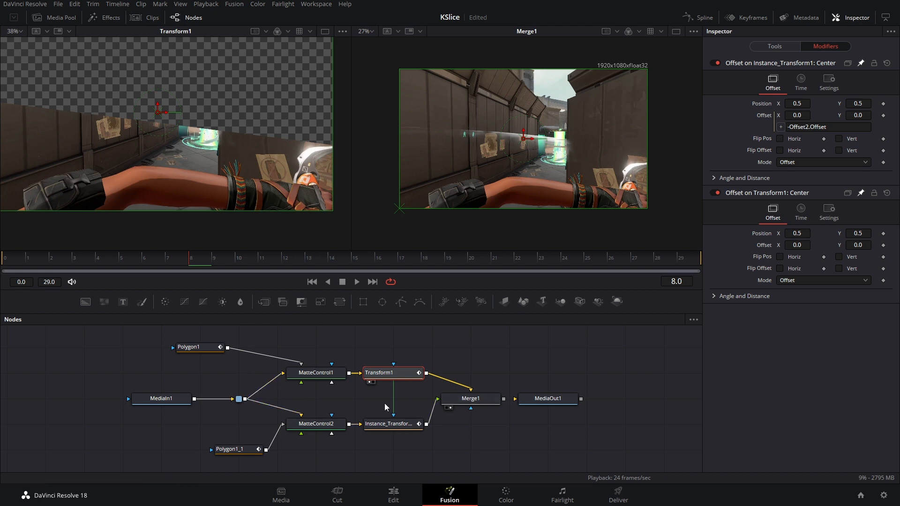
{"action": "mouse_move", "coordinate": [491, 313]}
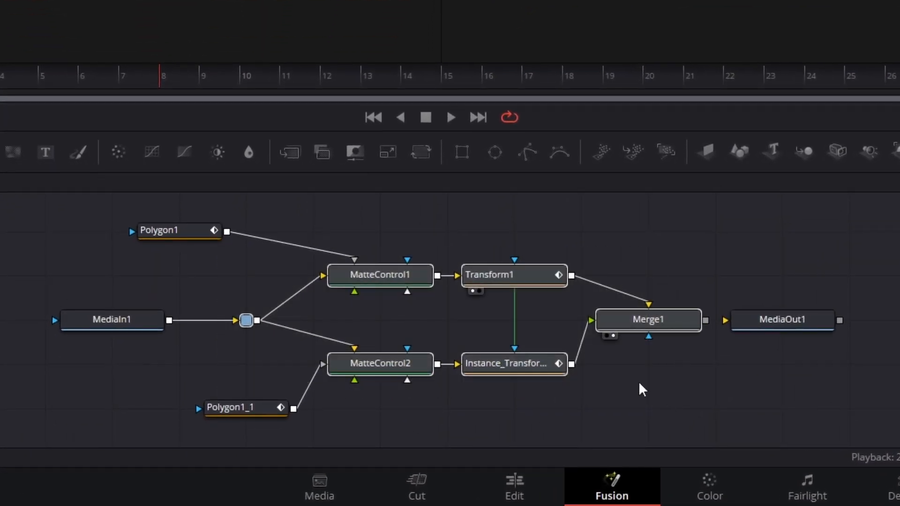
Step: Select all slice nodes and start Macro > Create Macro from Merge1's context menu
{"action": "left_click", "coordinate": [111, 318]}
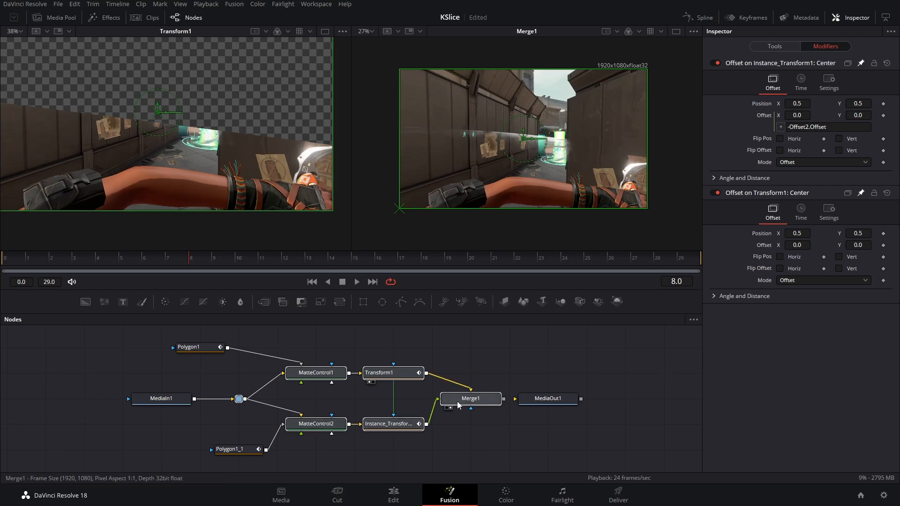
{"action": "right_click", "coordinate": [470, 399]}
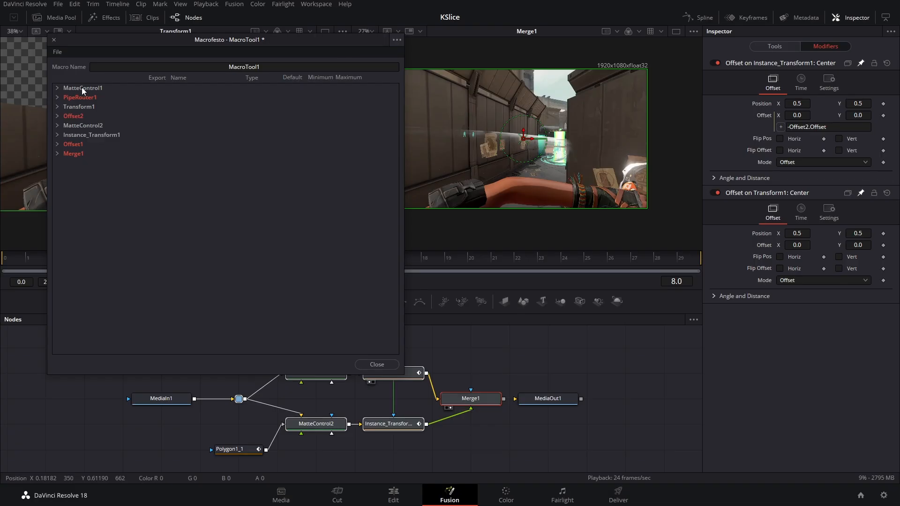
Step: Review the MatteControl tools' parameter lists in the Macro editor
{"action": "left_click", "coordinate": [57, 87]}
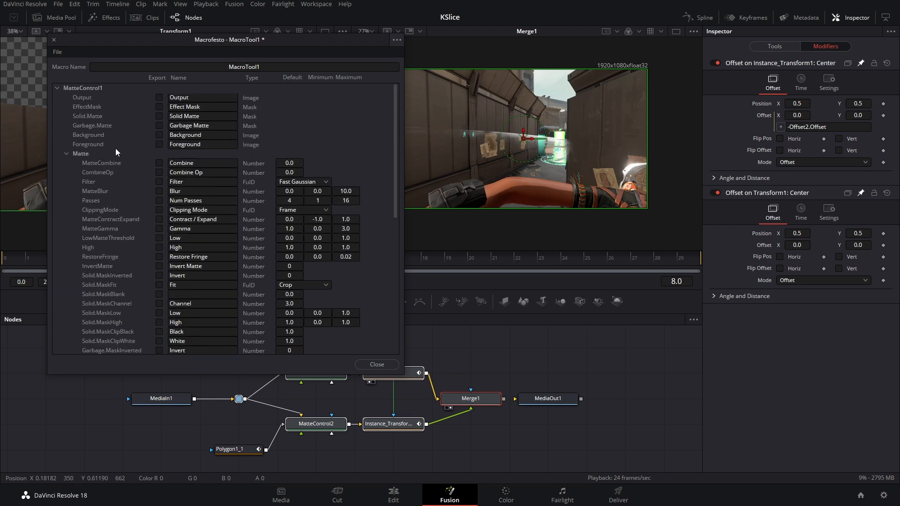
{"action": "left_click", "coordinate": [56, 88]}
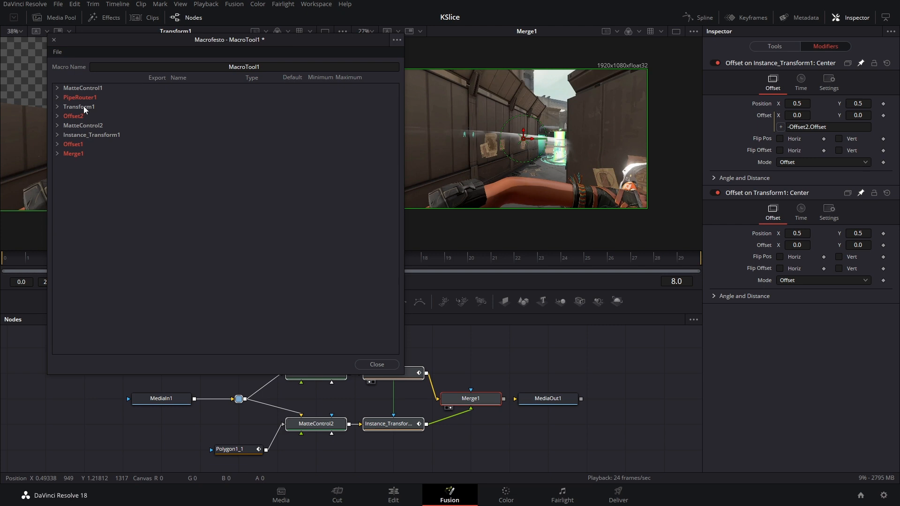
{"action": "left_click", "coordinate": [58, 97]}
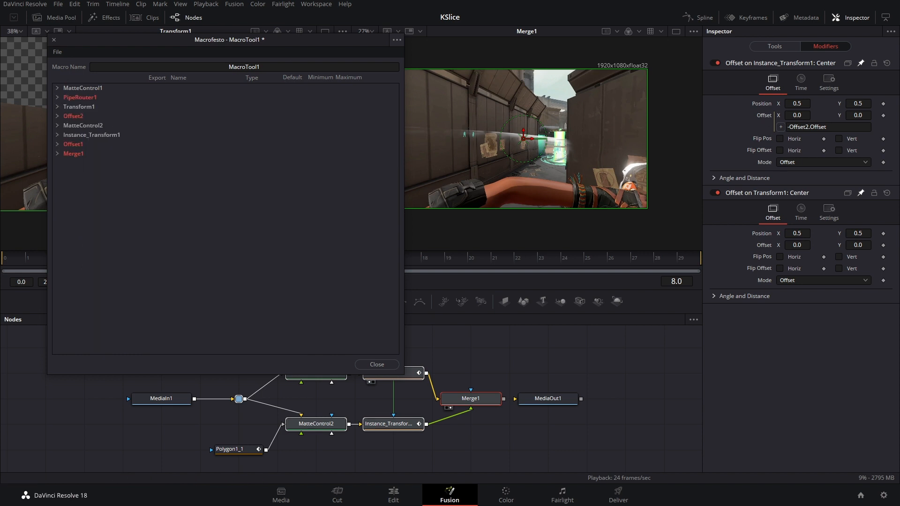
{"action": "left_click", "coordinate": [58, 89]}
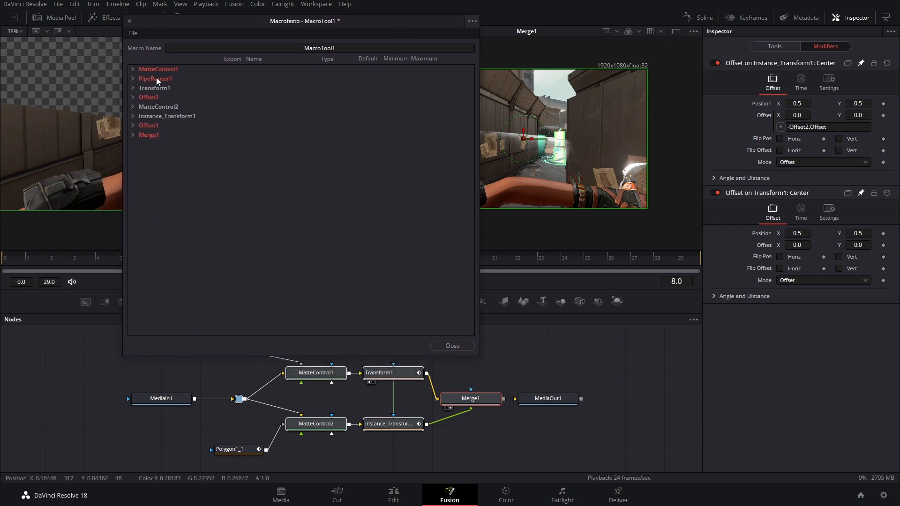
Step: Export PipeRouter1's Input and Transform1's Pivot, Size and Angle as macro controls
{"action": "left_click", "coordinate": [132, 78]}
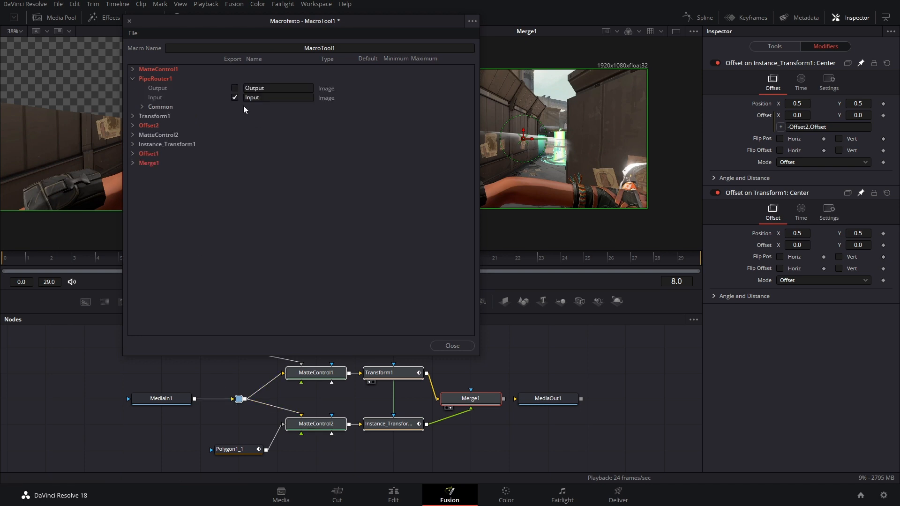
{"action": "left_click", "coordinate": [133, 89]}
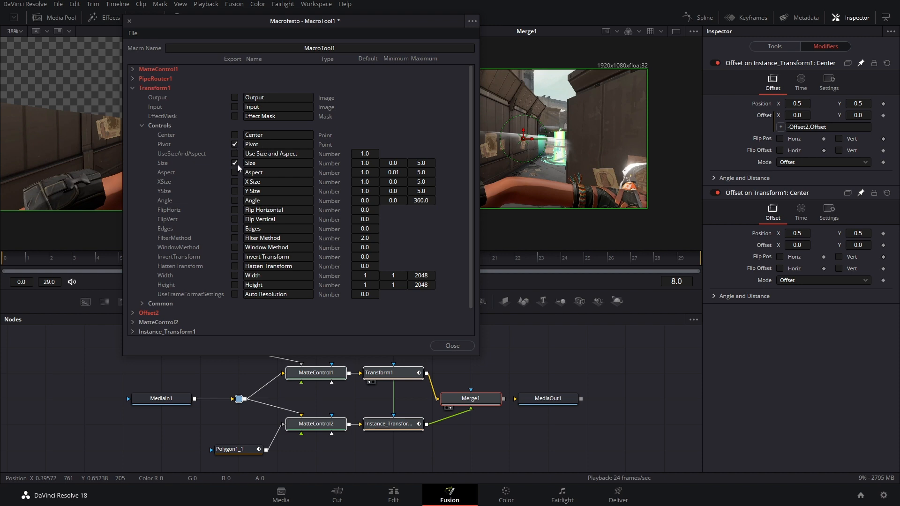
{"action": "left_click", "coordinate": [234, 200]}
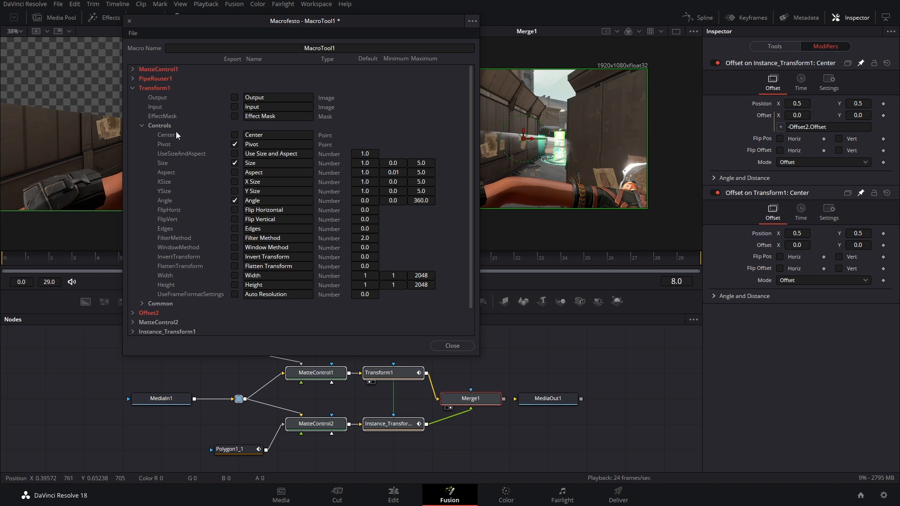
{"action": "left_click", "coordinate": [132, 88]}
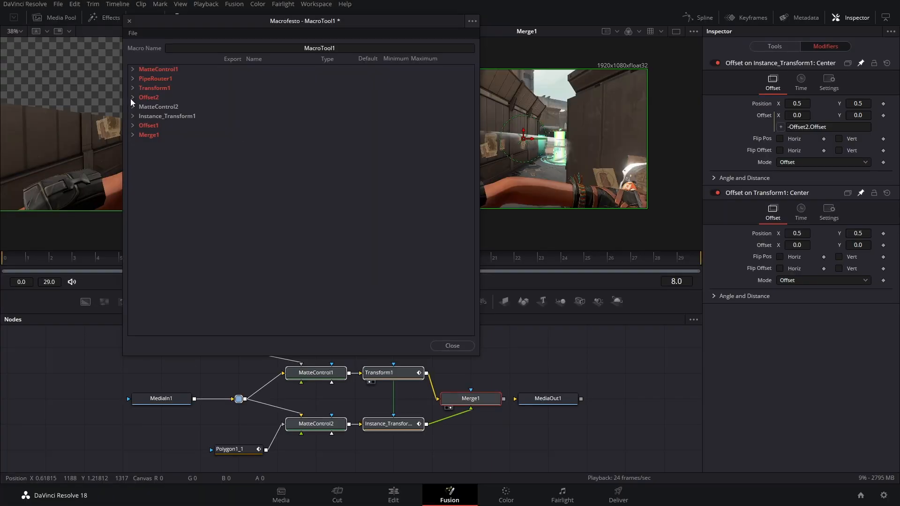
Step: Export Offset2's position control to the macro and name it Center 1
{"action": "left_click", "coordinate": [133, 97]}
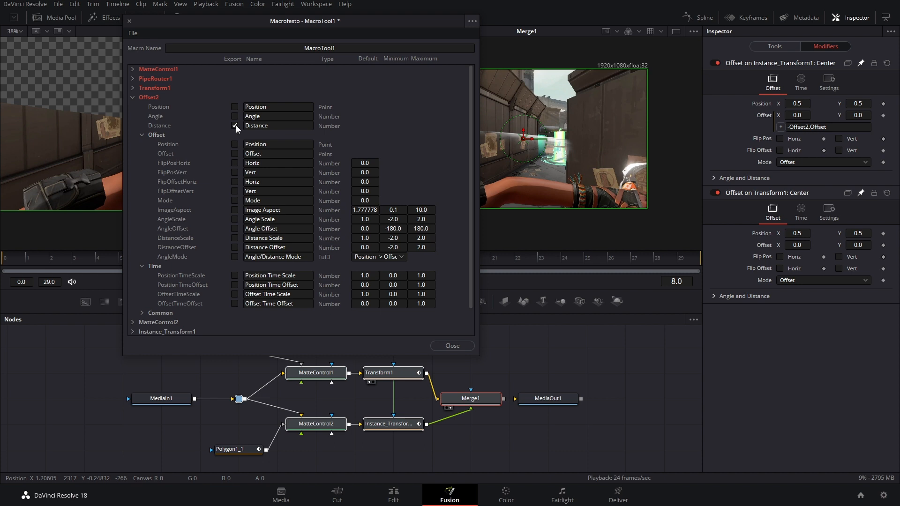
{"action": "left_click", "coordinate": [234, 144]}
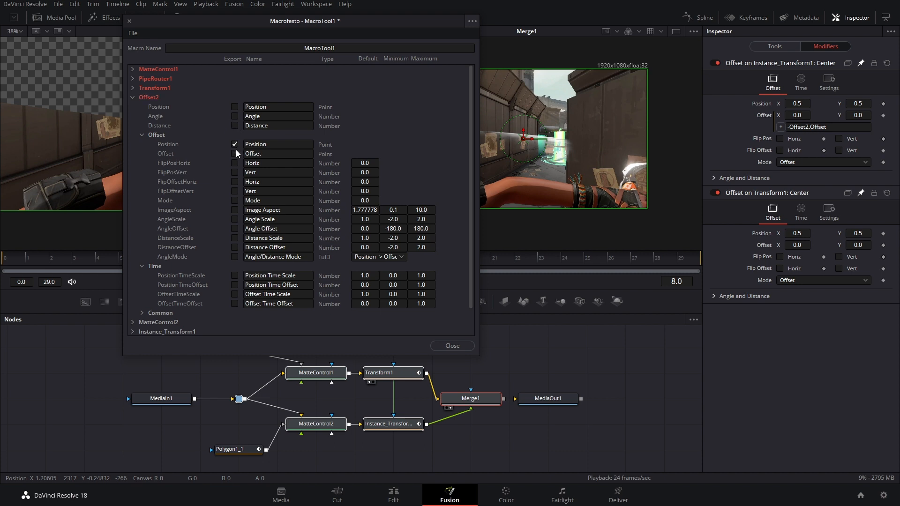
{"action": "left_click", "coordinate": [234, 153]}
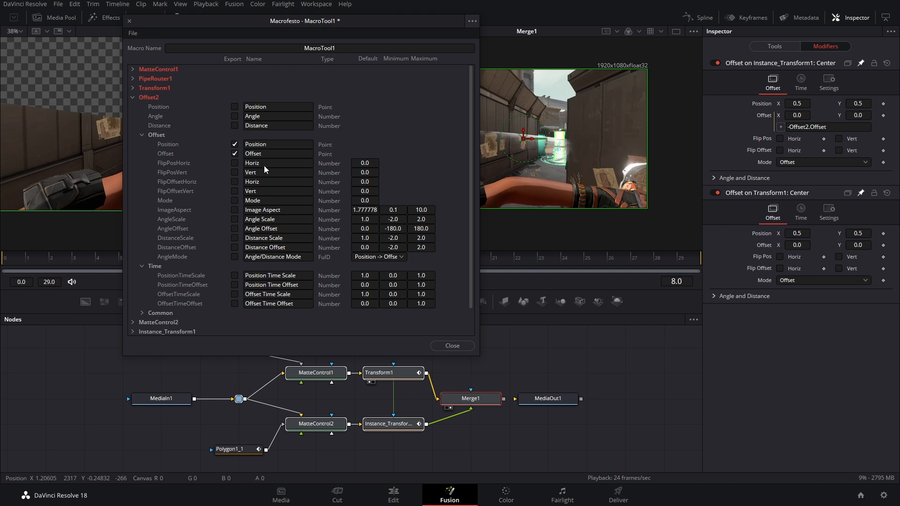
{"action": "mouse_move", "coordinate": [271, 160]}
{"action": "type", "text": "Center 1"}
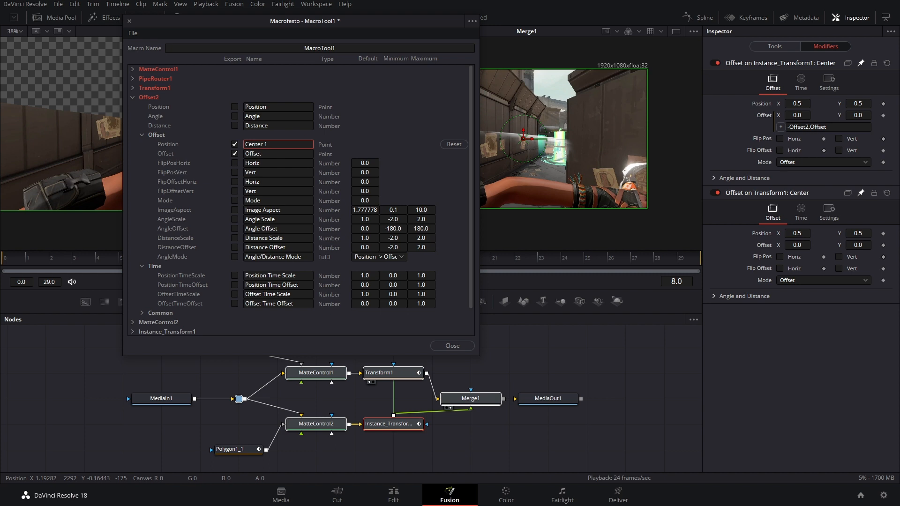
{"action": "left_click", "coordinate": [160, 106]}
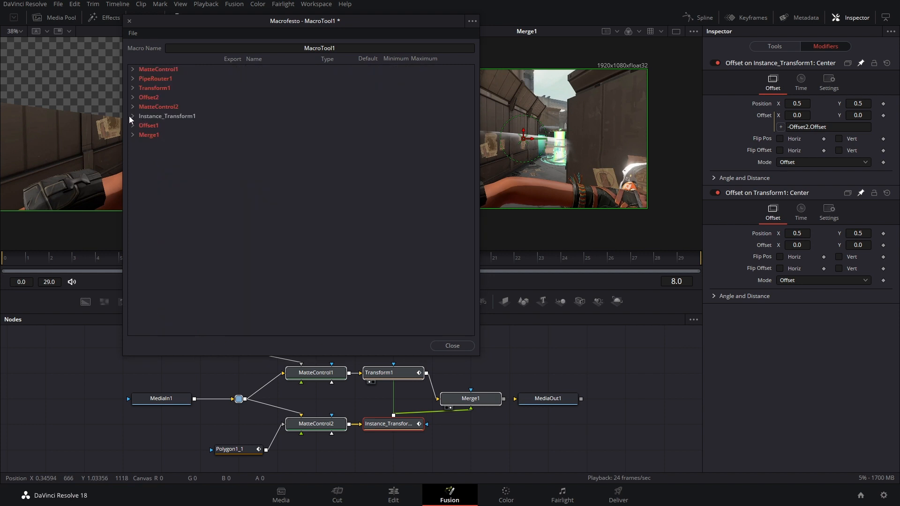
Step: Export Offset1's position control instead of its angle and name it Center 2
{"action": "left_click", "coordinate": [132, 124]}
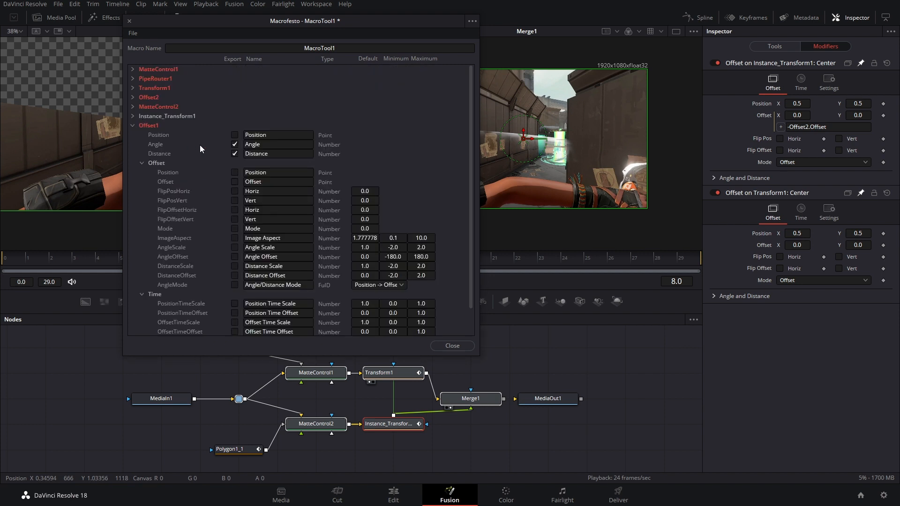
{"action": "left_click", "coordinate": [234, 144]}
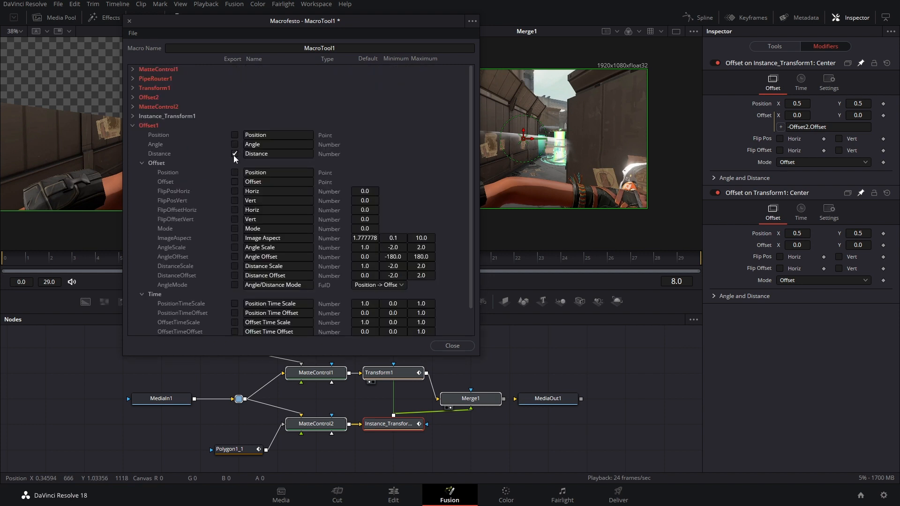
{"action": "left_click", "coordinate": [234, 172]}
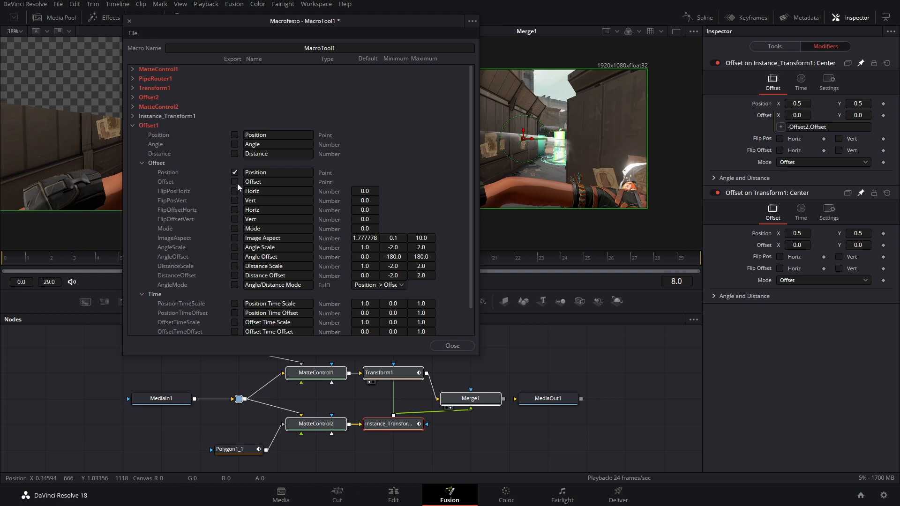
{"action": "mouse_move", "coordinate": [267, 183]}
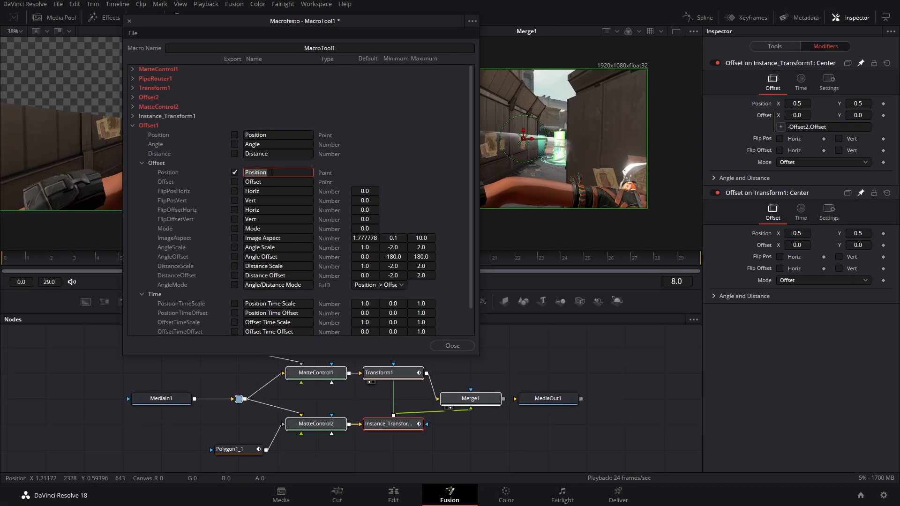
{"action": "type", "text": "Center 2"}
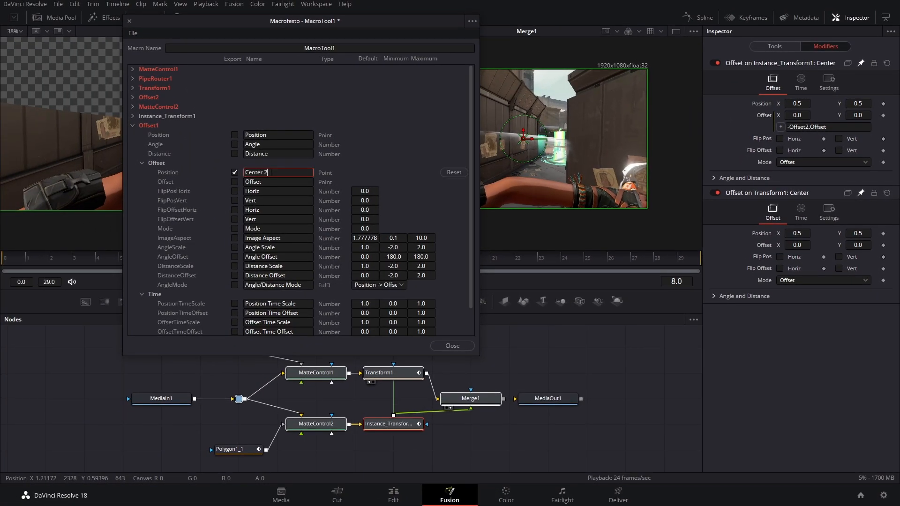
{"action": "left_click", "coordinate": [148, 134]}
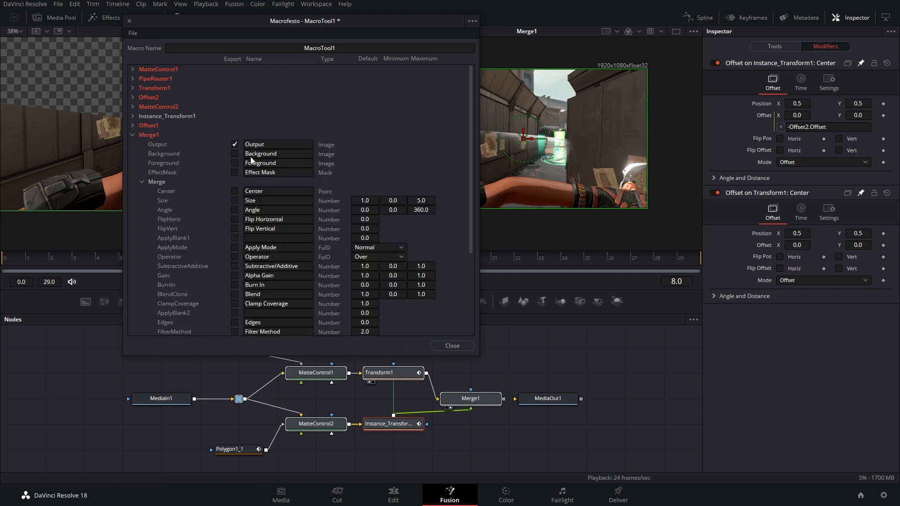
{"action": "left_click", "coordinate": [319, 48]}
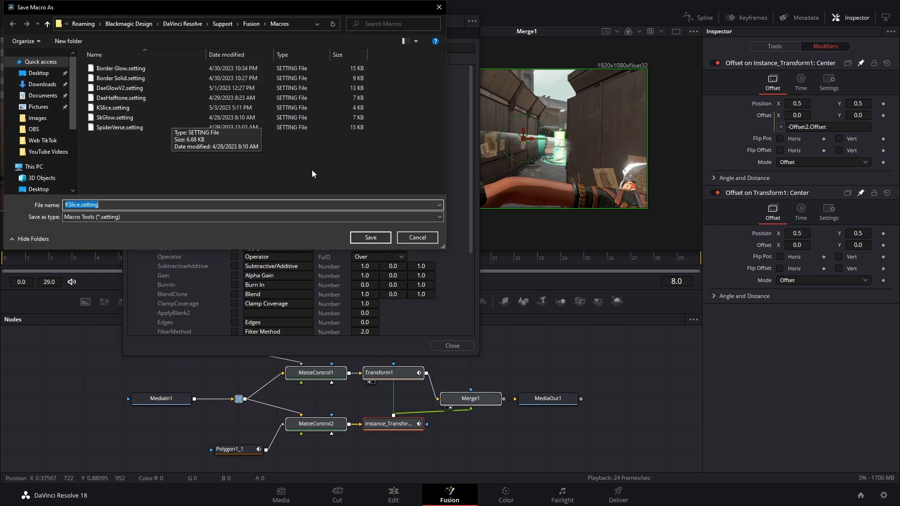
Step: Save the macro as KSlice.setting in Macros and search the add-tool list for it
{"action": "left_click", "coordinate": [370, 237]}
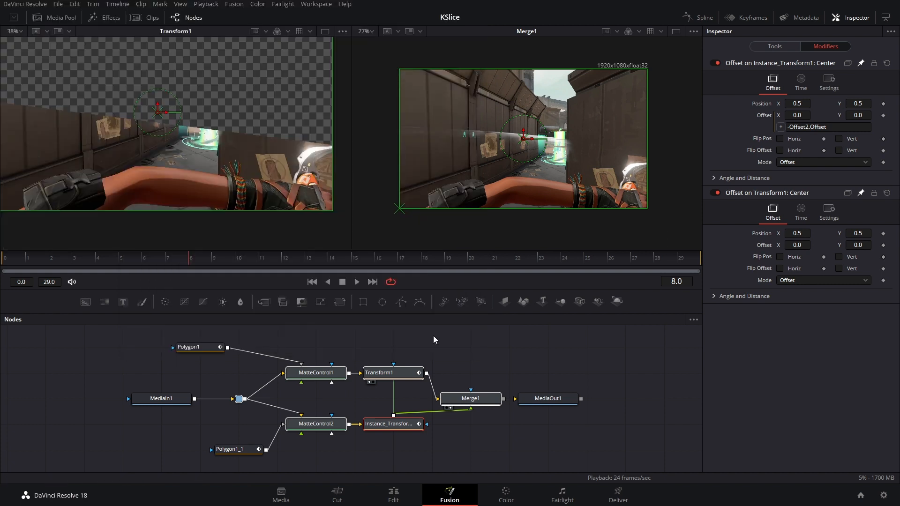
{"action": "key", "text": "shift+space"}
{"action": "type", "text": "ks"}
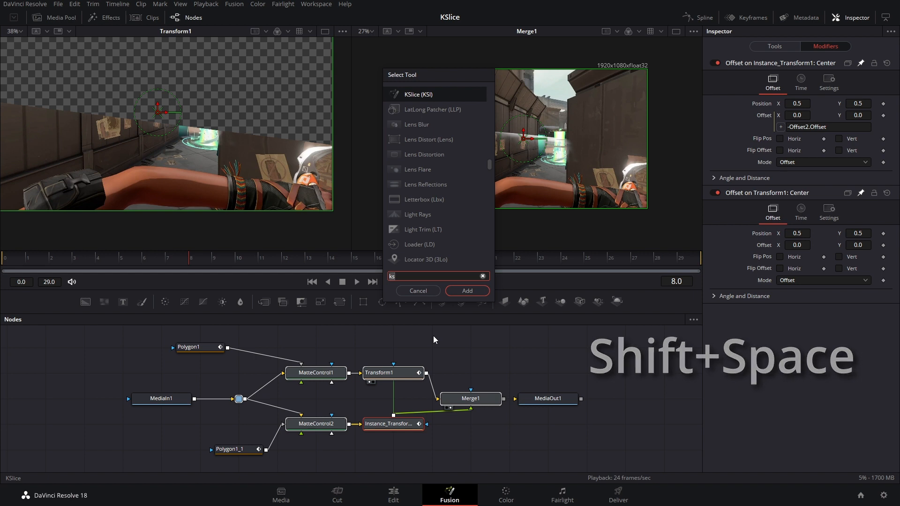
Step: Add a KSlice node and delete the original slice node group between MediaIn1 and MediaOut1
{"action": "left_click", "coordinate": [467, 290]}
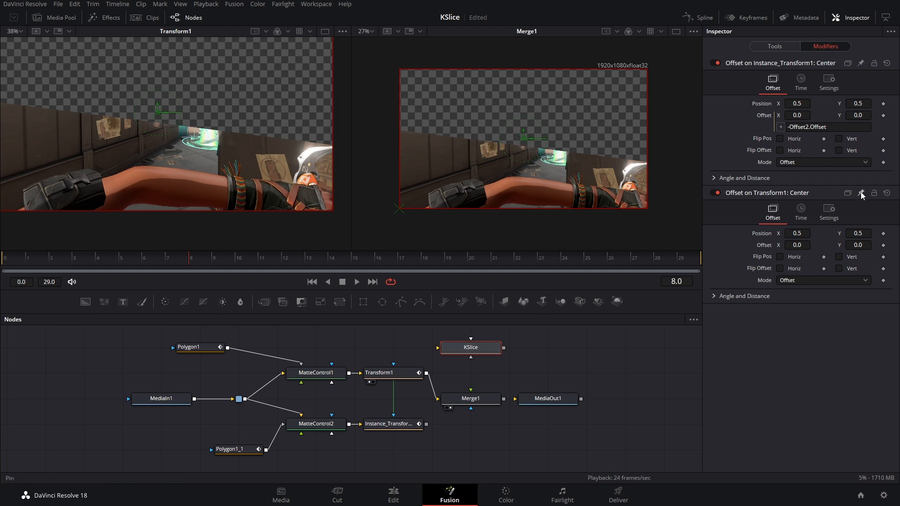
{"action": "left_click", "coordinate": [774, 46]}
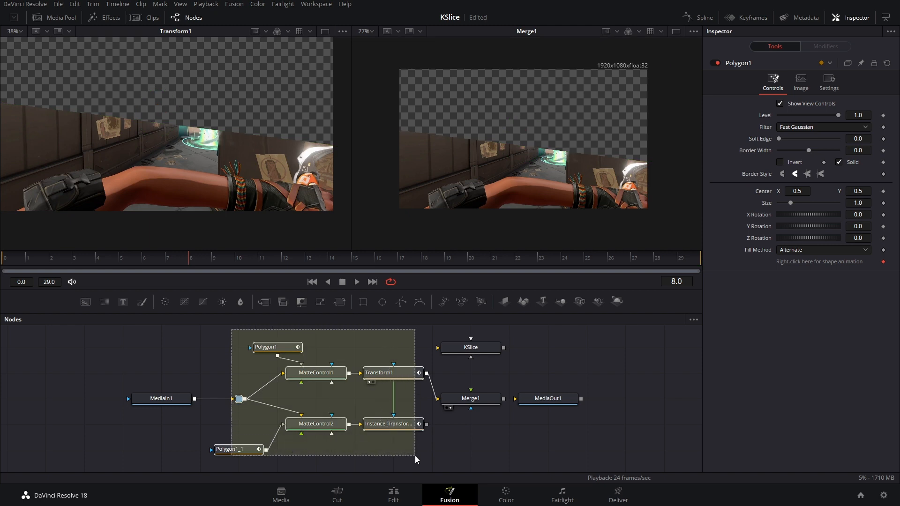
{"action": "left_click", "coordinate": [470, 398]}
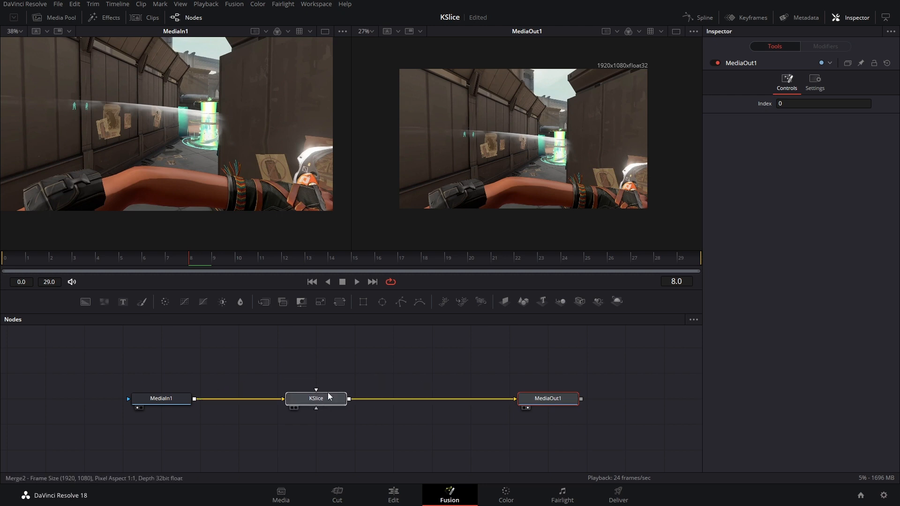
Step: Feed Polygon1 and a pasted instance into KSlice, keyframe its Offset, add BorderGlow, return to Edit
{"action": "left_click", "coordinate": [316, 399]}
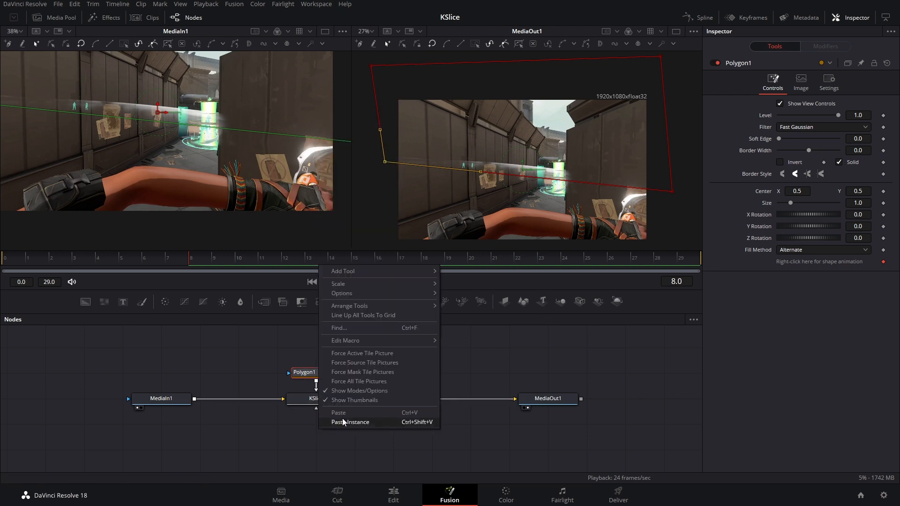
{"action": "left_click", "coordinate": [348, 421]}
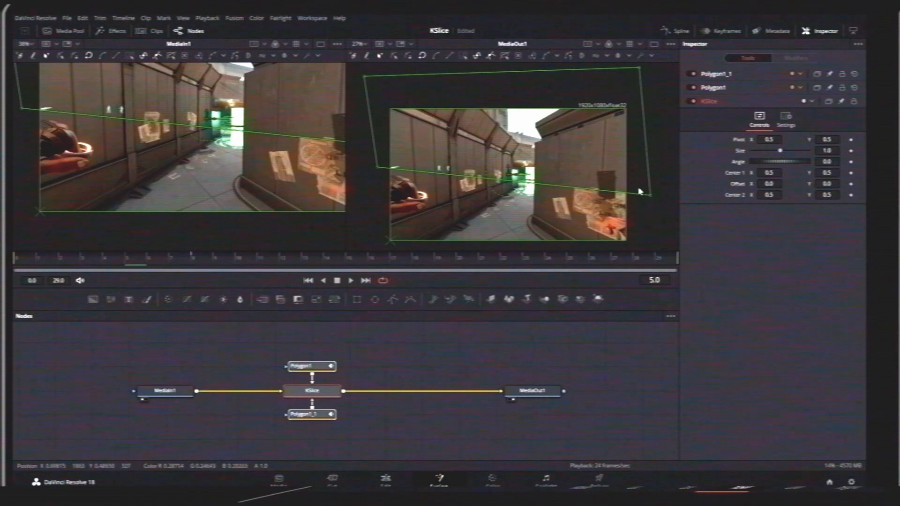
{"action": "left_click_drag", "start_coordinate": [133, 266], "coordinate": [177, 266]}
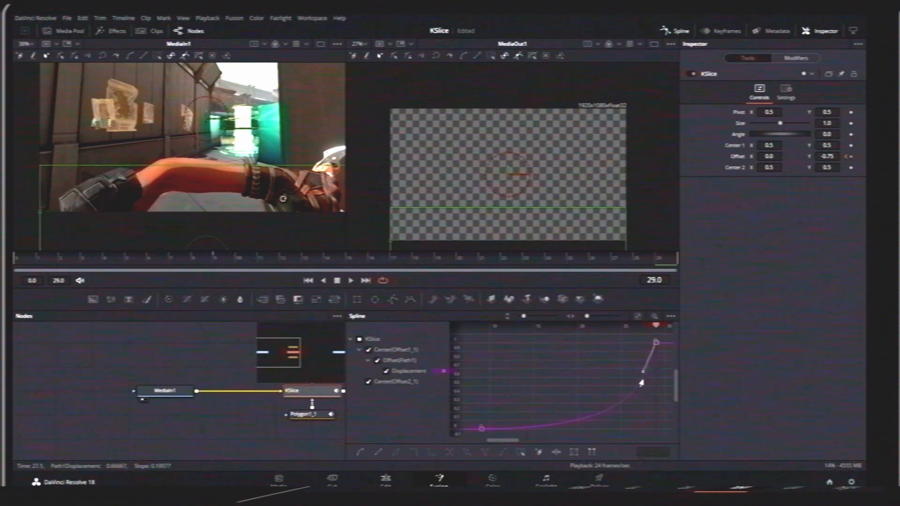
{"action": "left_click", "coordinate": [348, 382]}
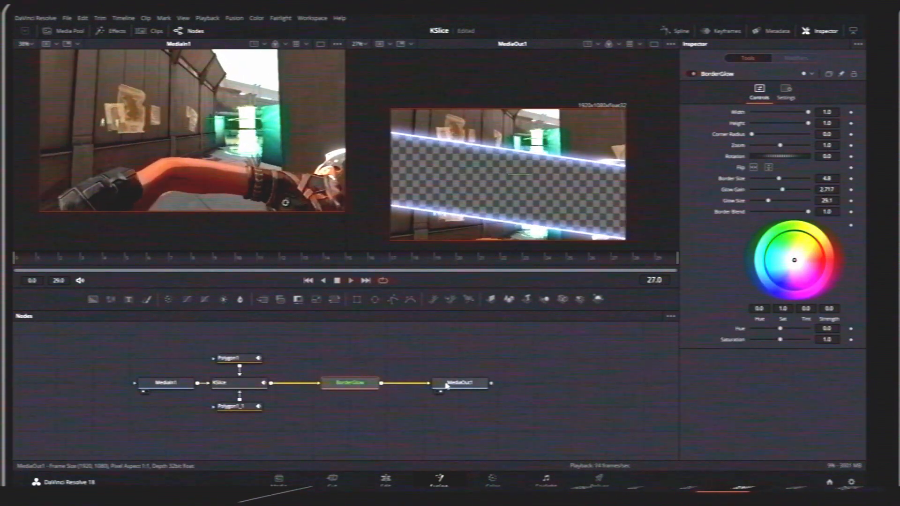
{"action": "left_click", "coordinate": [393, 493]}
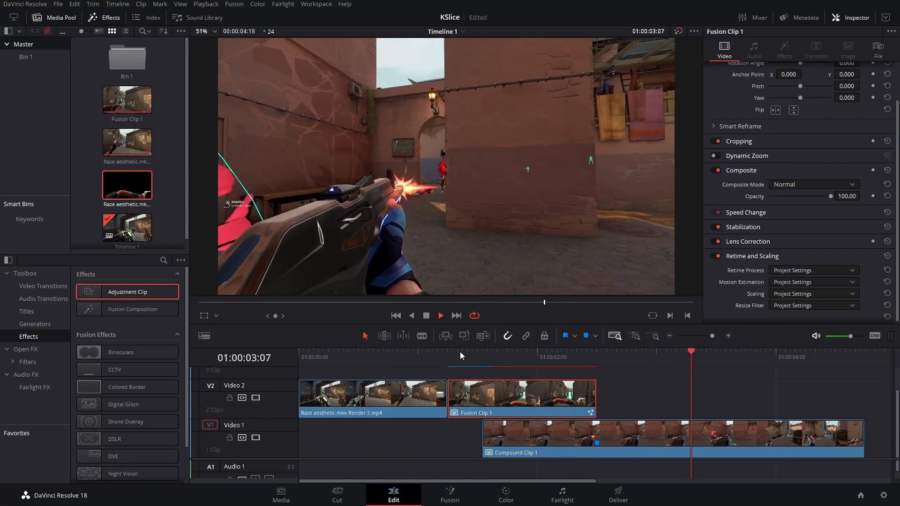
{"action": "left_click", "coordinate": [364, 356]}
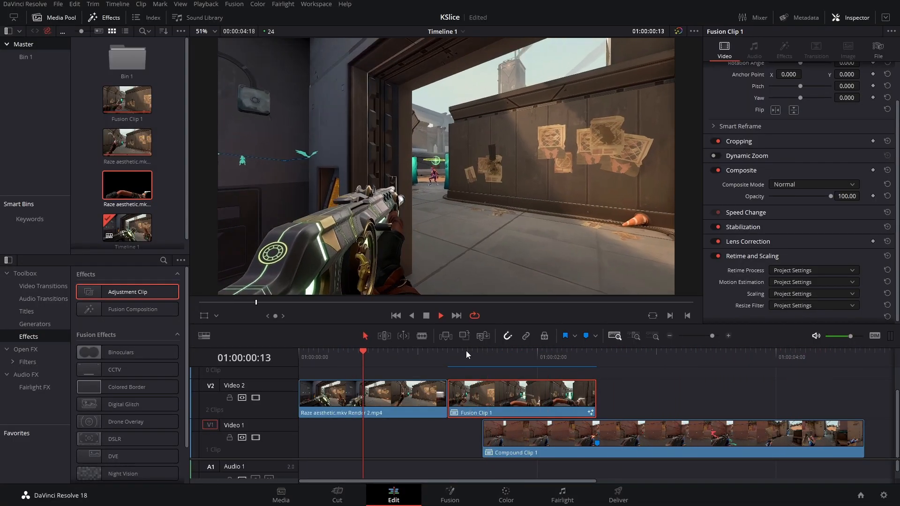
{"action": "left_click", "coordinate": [602, 356]}
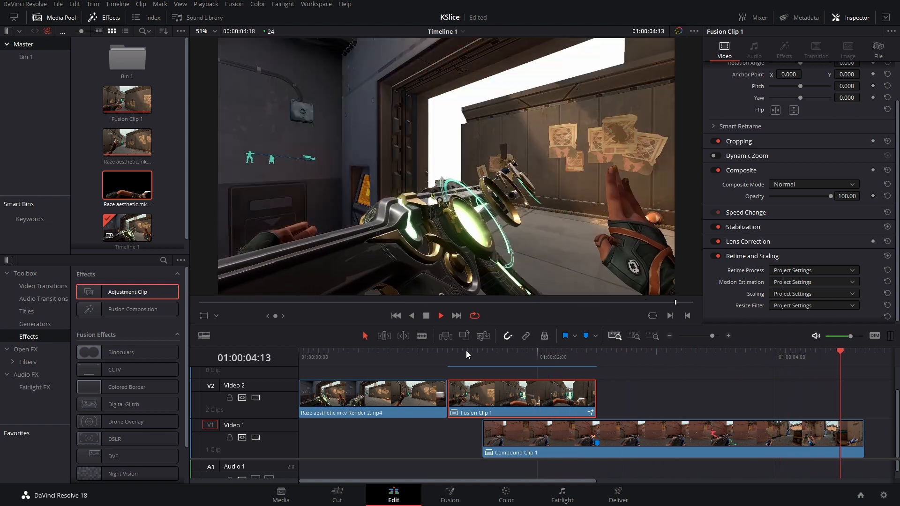
{"action": "left_click", "coordinate": [513, 351]}
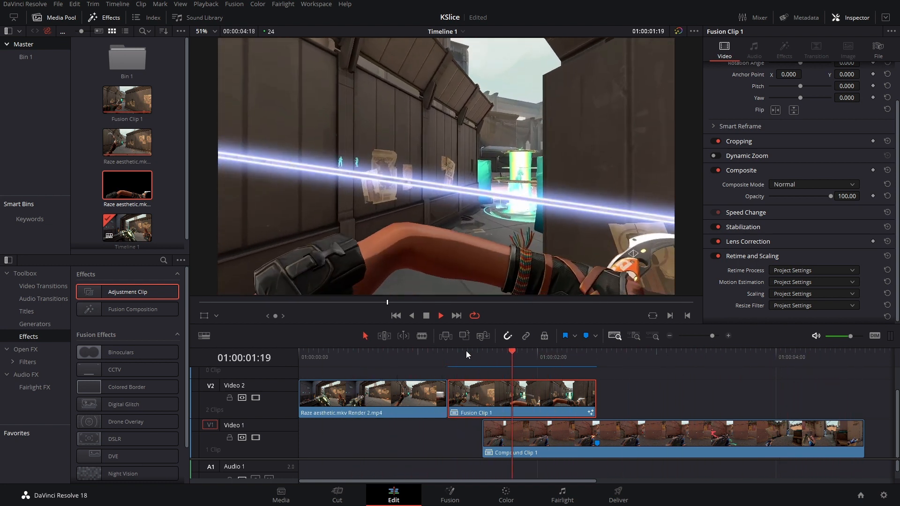